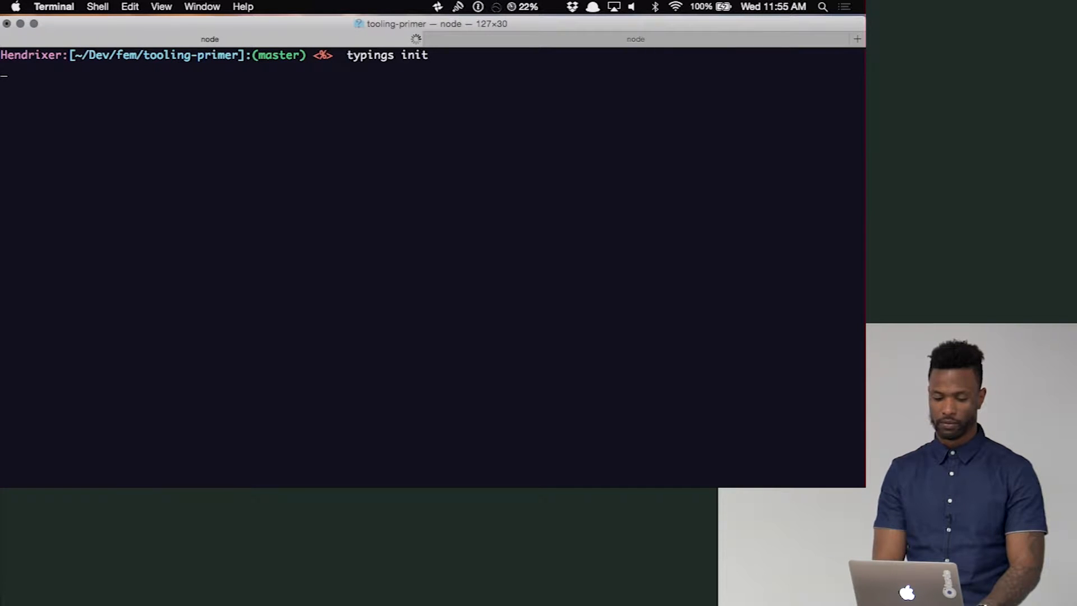
Run `typings init` and inspect the dependencies key in the generated typings.json.
key(Return)
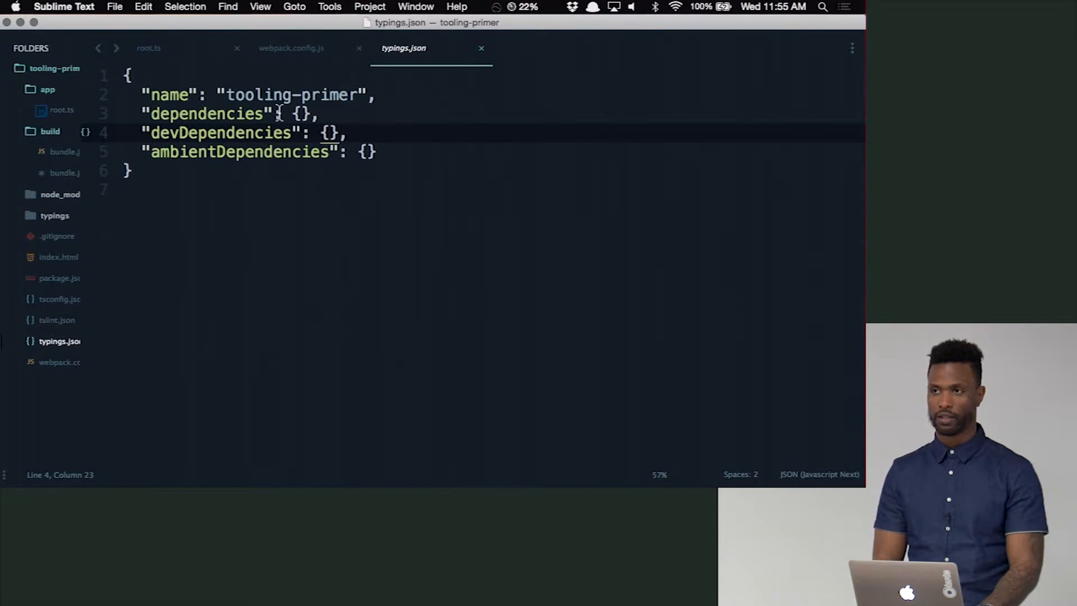
double_click(291, 94)
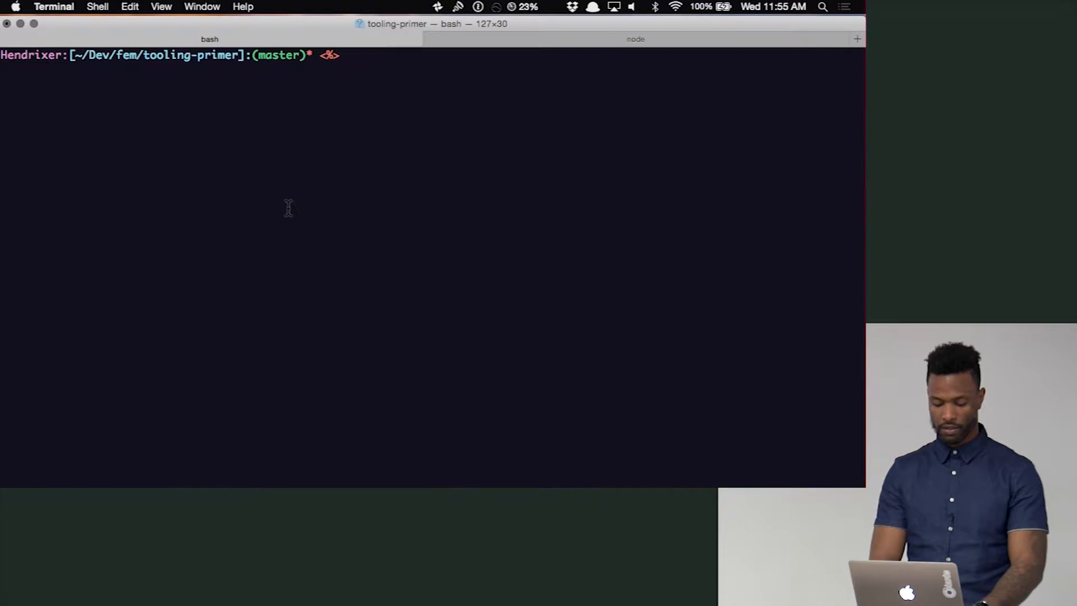
Try `typings install node --save`, which fails because node isn't in the registry.
text(typings)
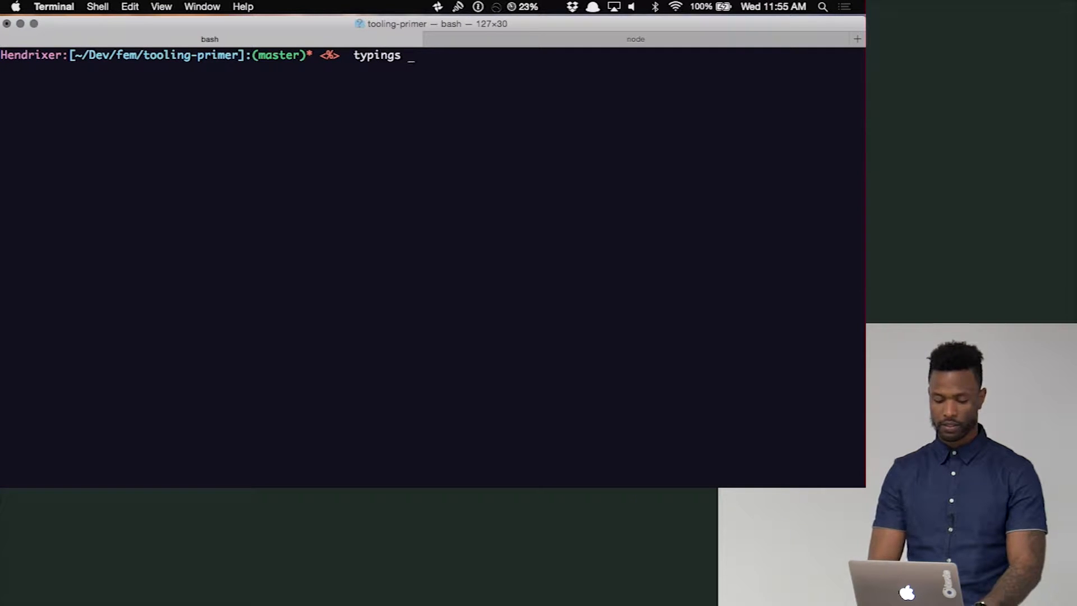
text(install)
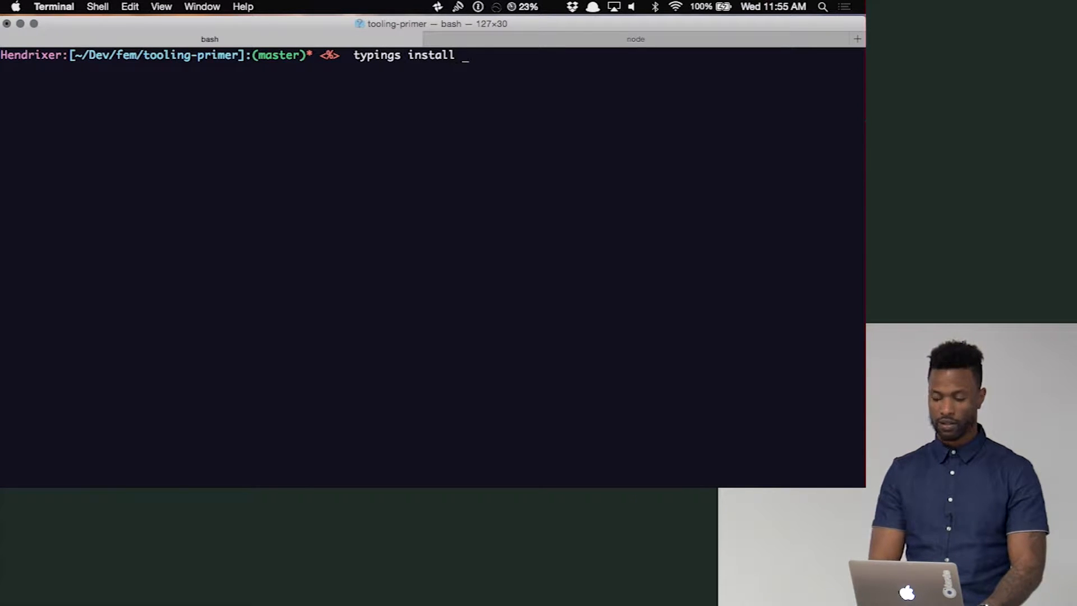
text(nod)
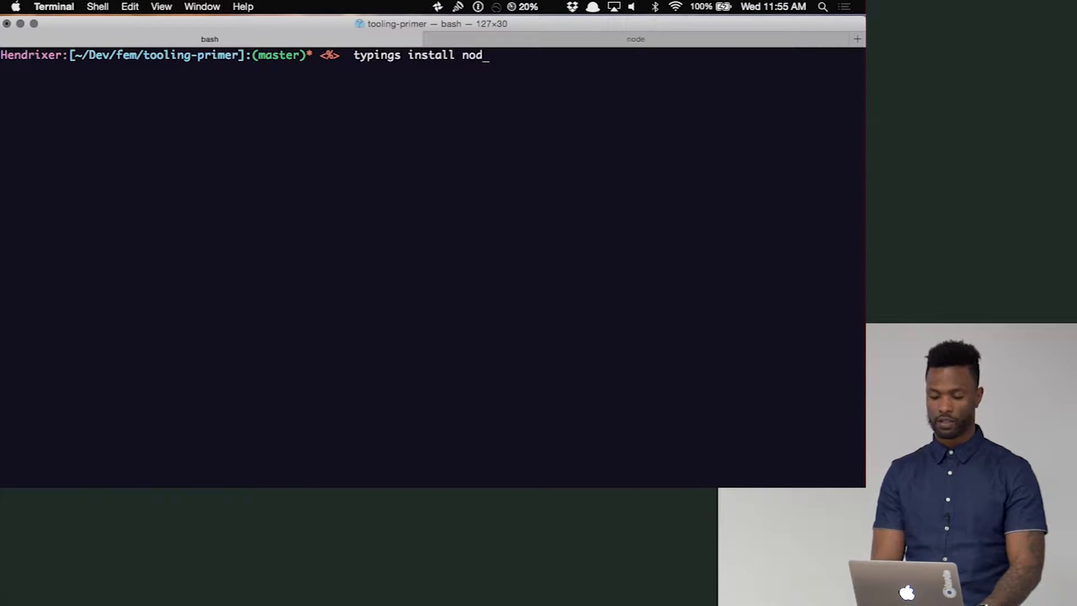
text(e)
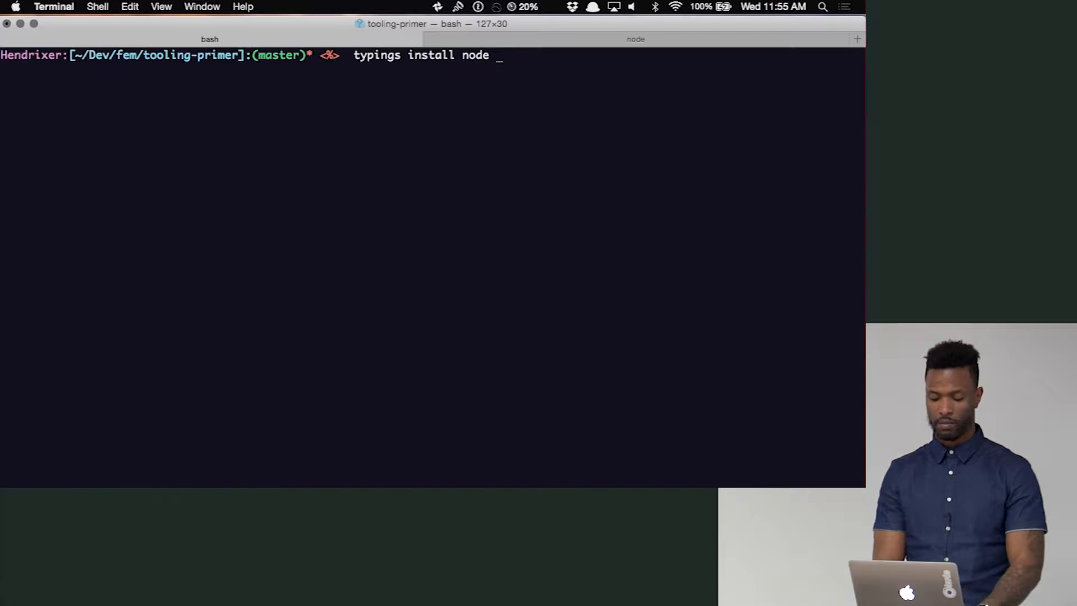
text(--save)
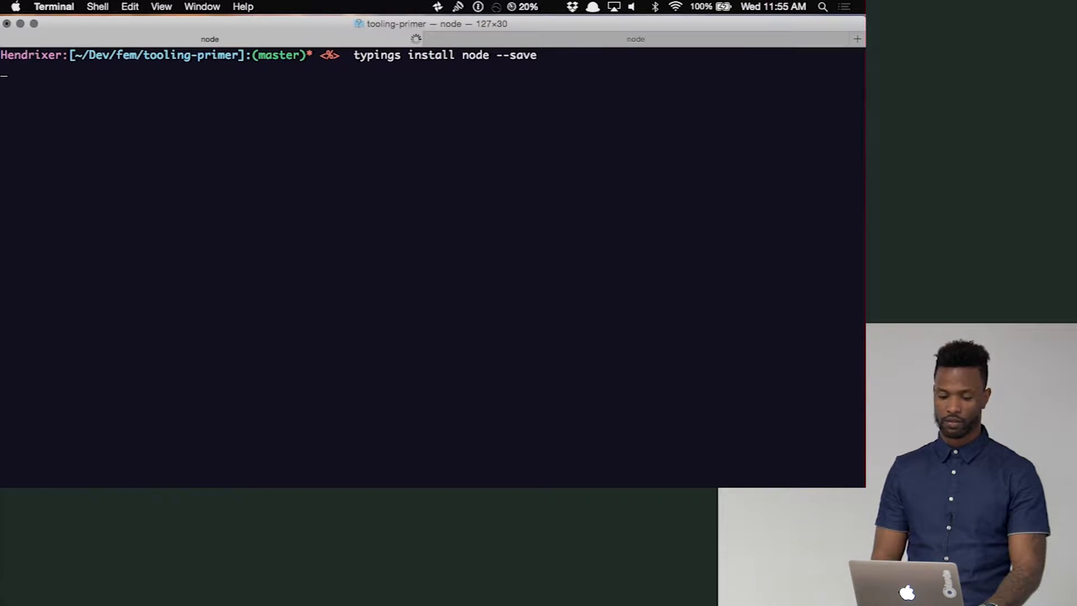
key(Return)
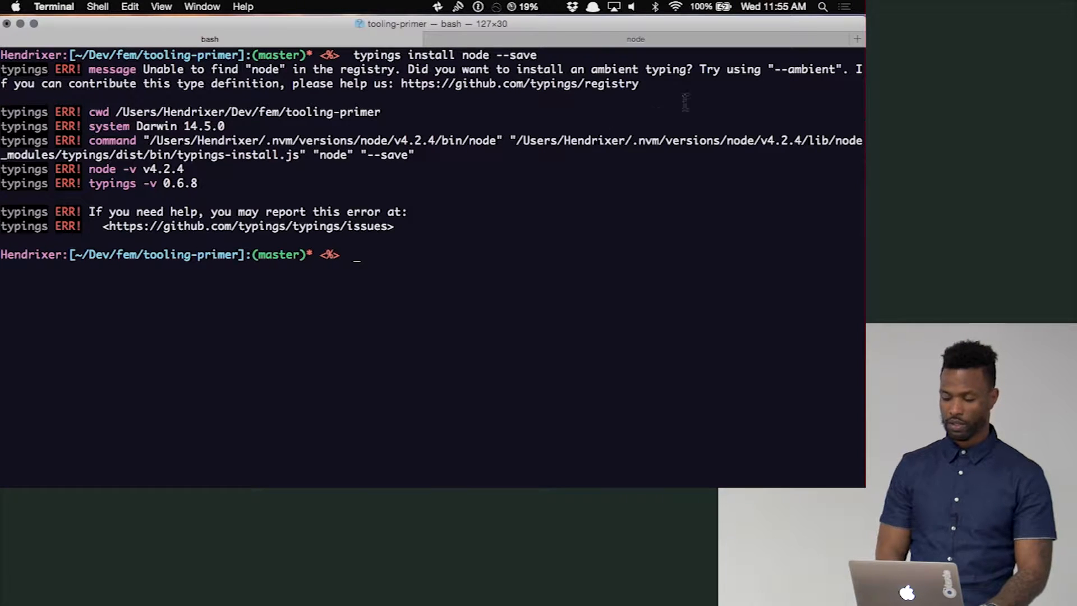
Rerun the node typings install with `--ambient` and accept the DefinitelyTyped prompt.
double_click(801, 68)
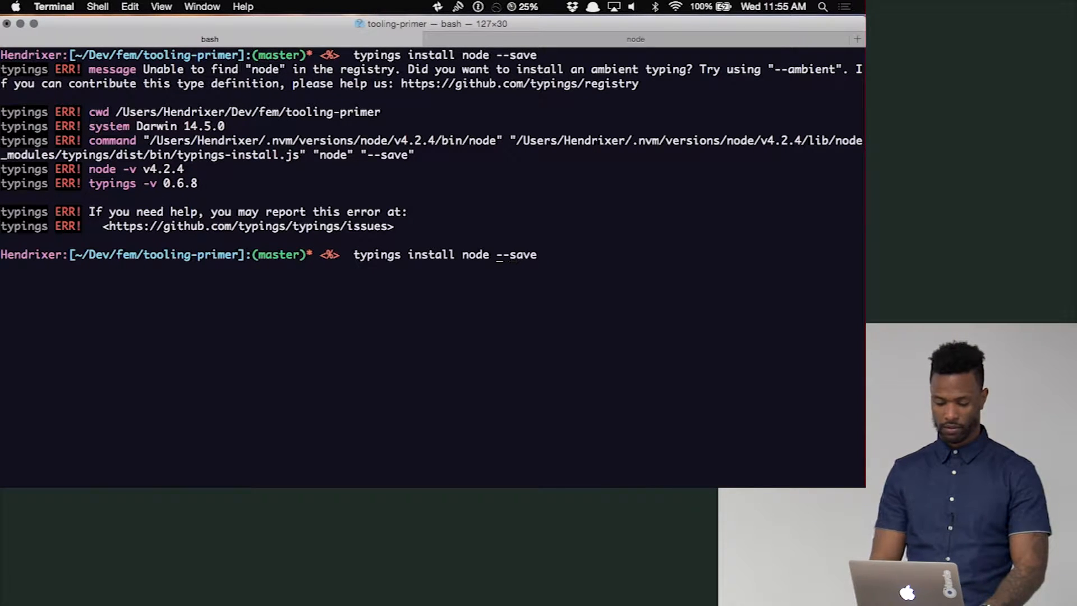
text(--ambient --)
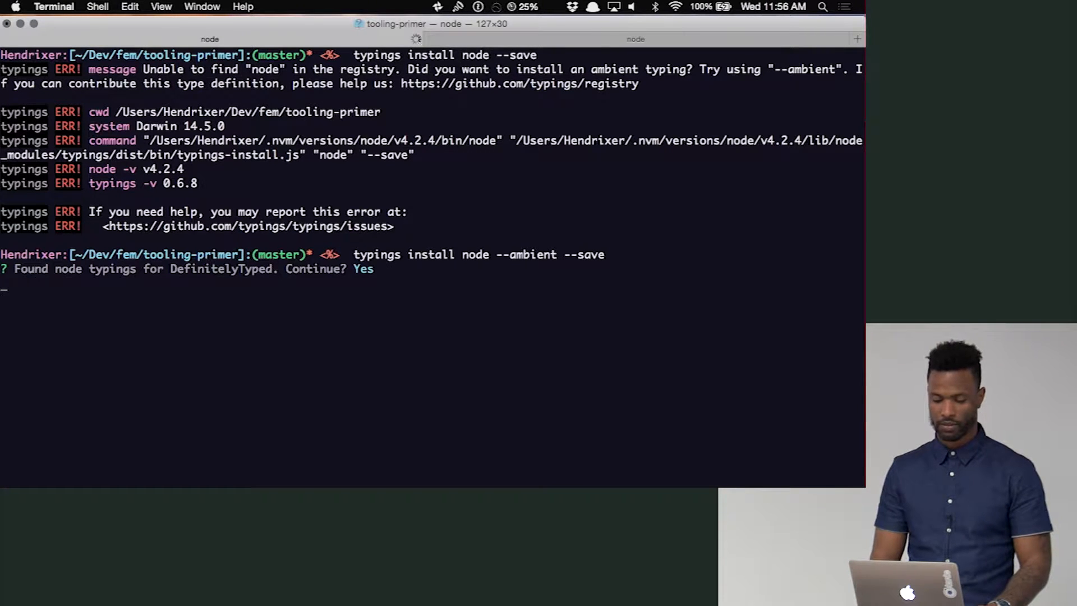
key(enter)
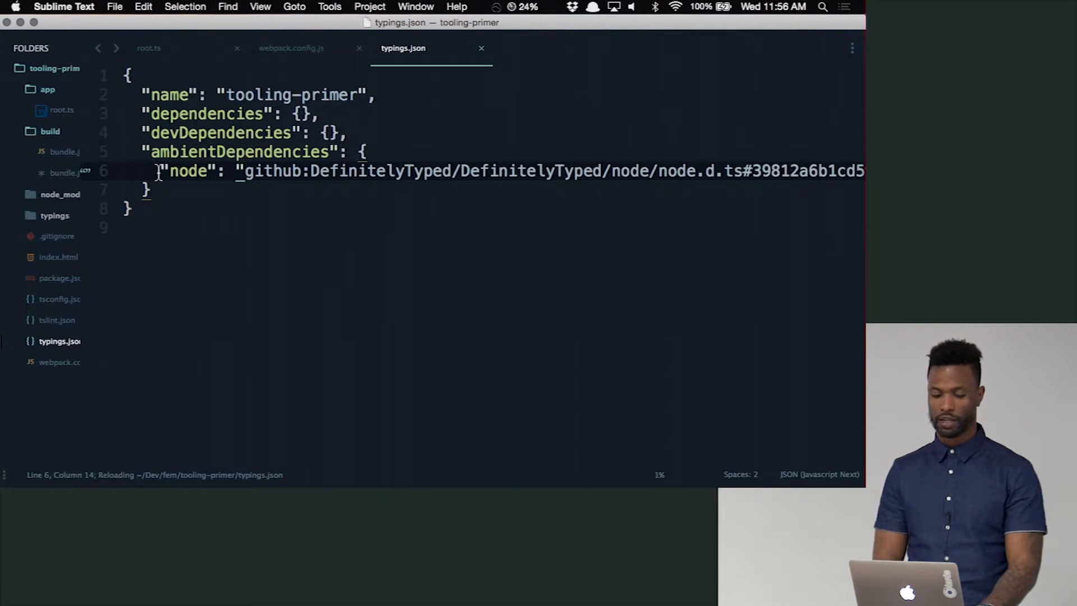
Highlight the node ambient entry in typings.json, then open typings/browser.d.ts from the sidebar.
drag(158, 171, 508, 171)
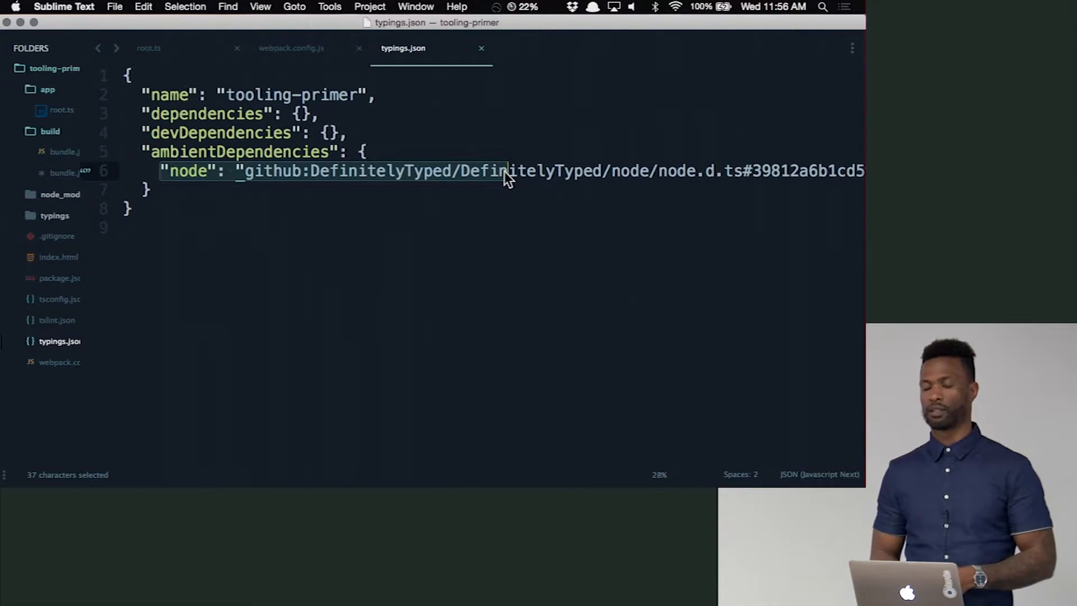
click(506, 171)
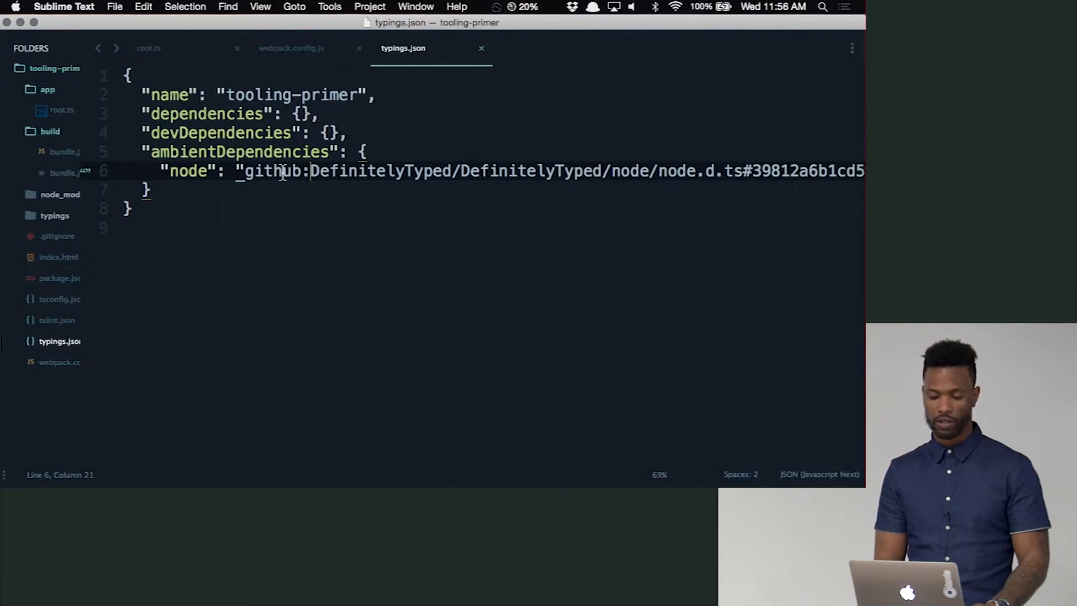
click(54, 214)
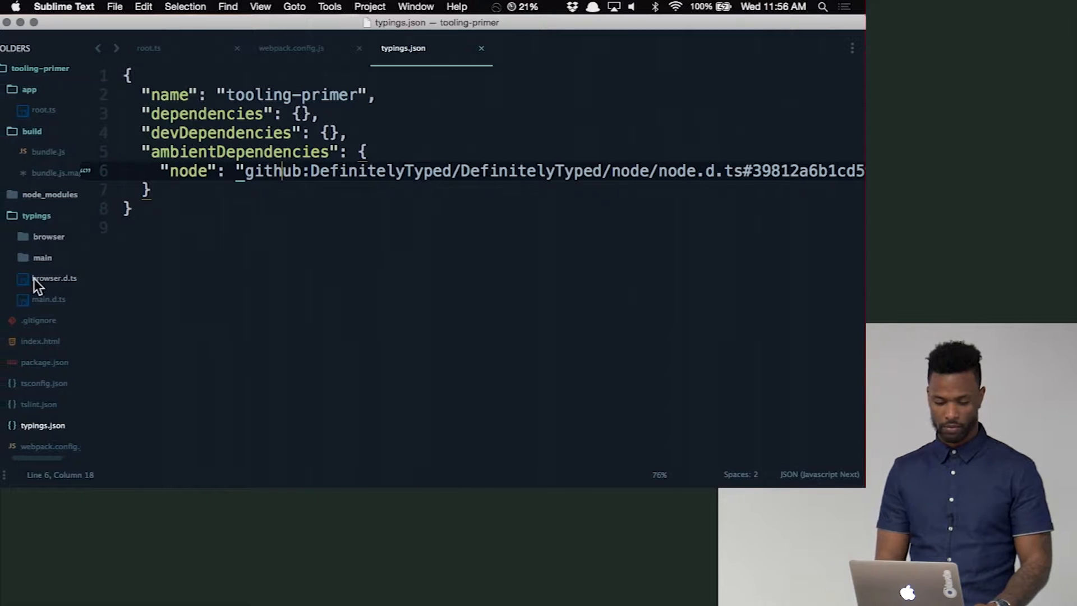
right_click(54, 277)
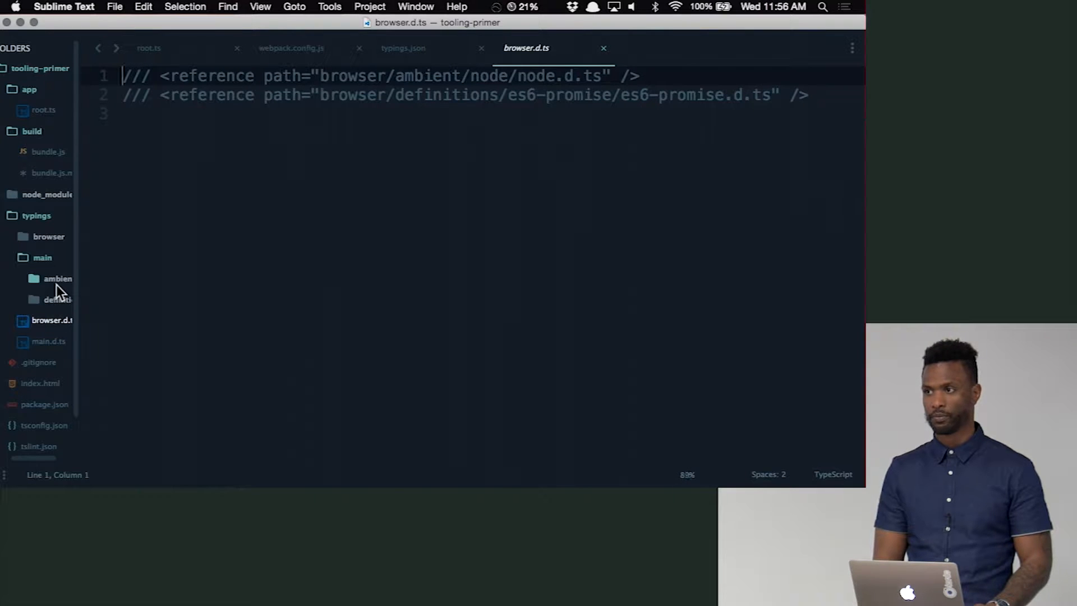
Expand the ambient node typings folder, browse node.d.ts declarations, then return to root.ts.
click(57, 278)
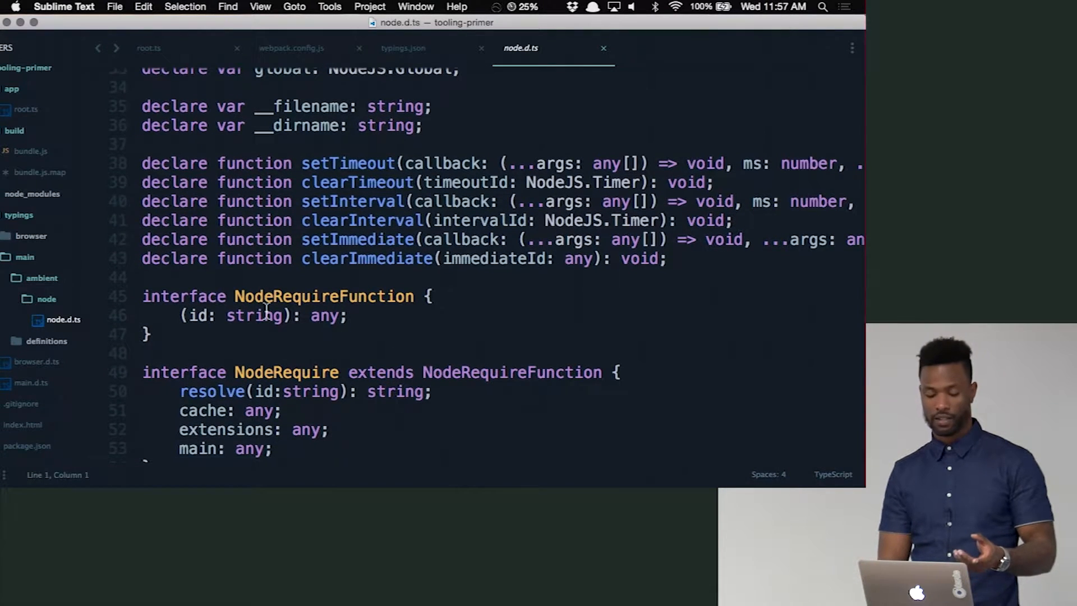
scroll(down, 3)
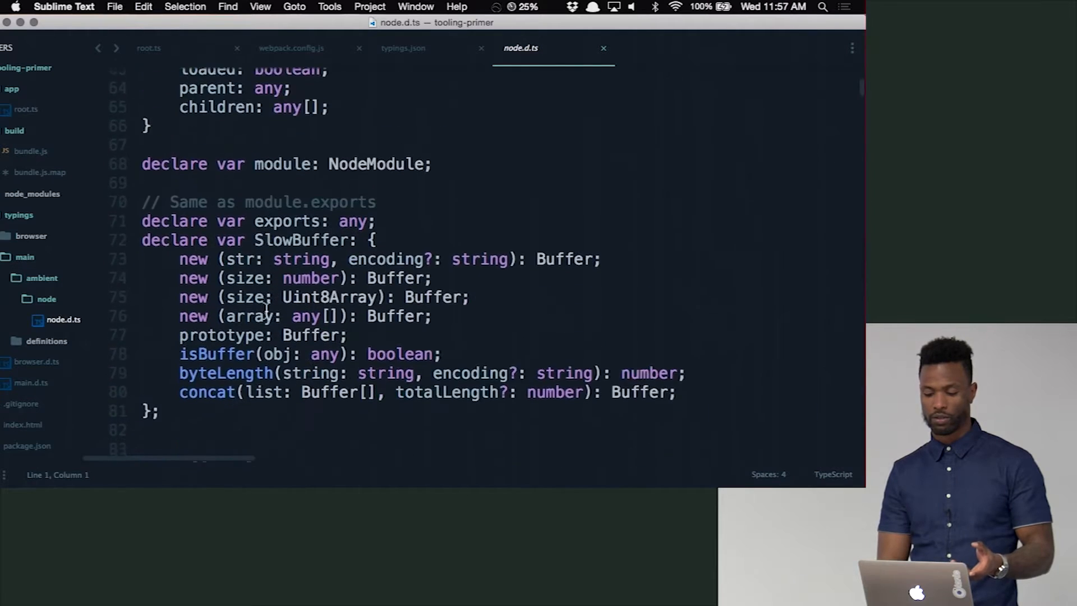
scroll(down, 3)
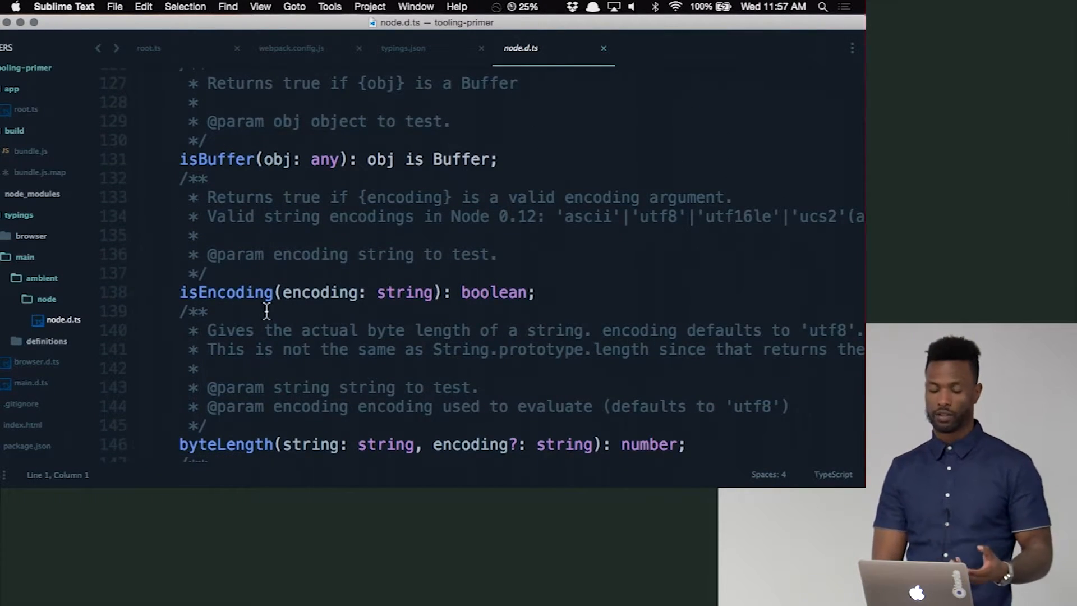
scroll(down, 3)
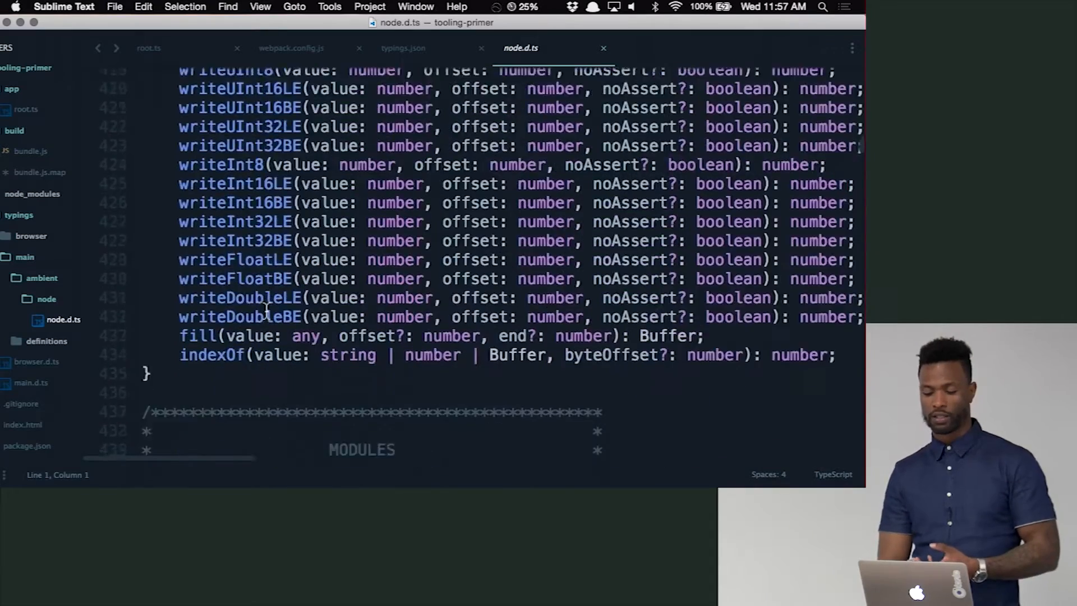
scroll(down, 3)
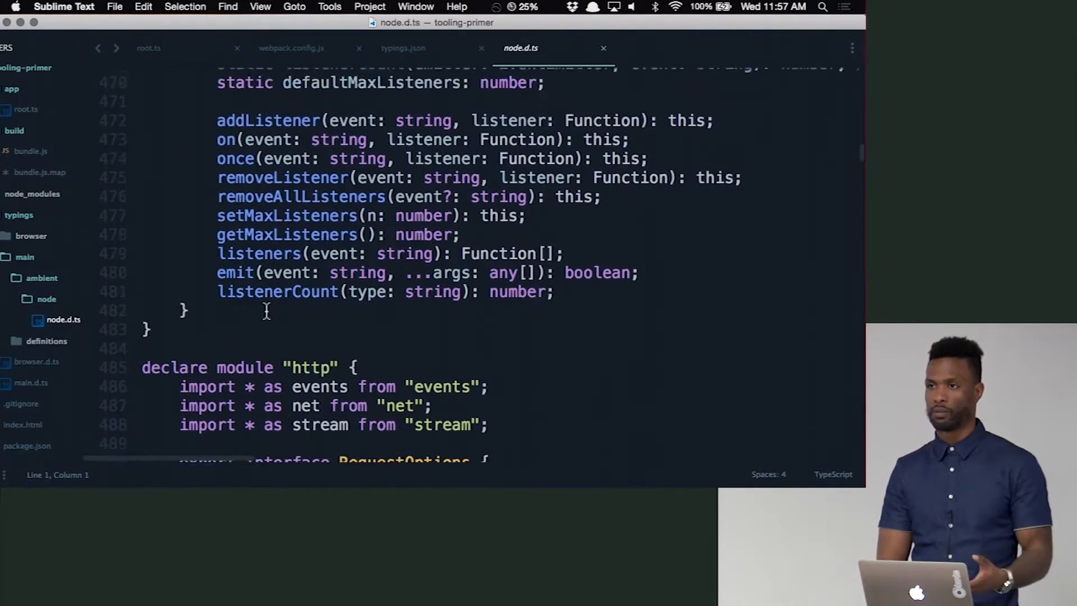
scroll(down, 3)
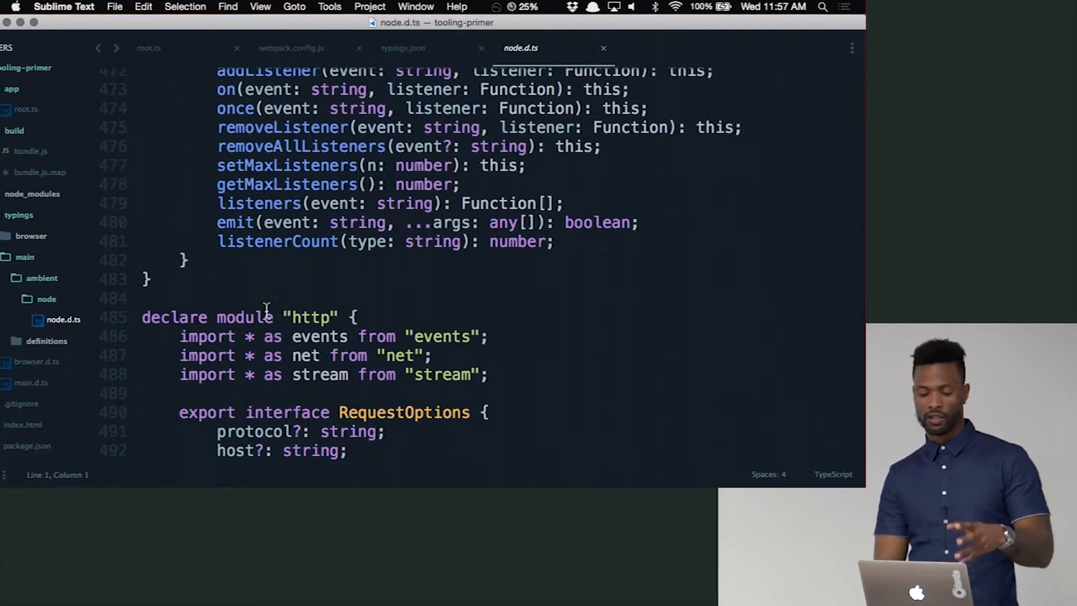
scroll(down, 3)
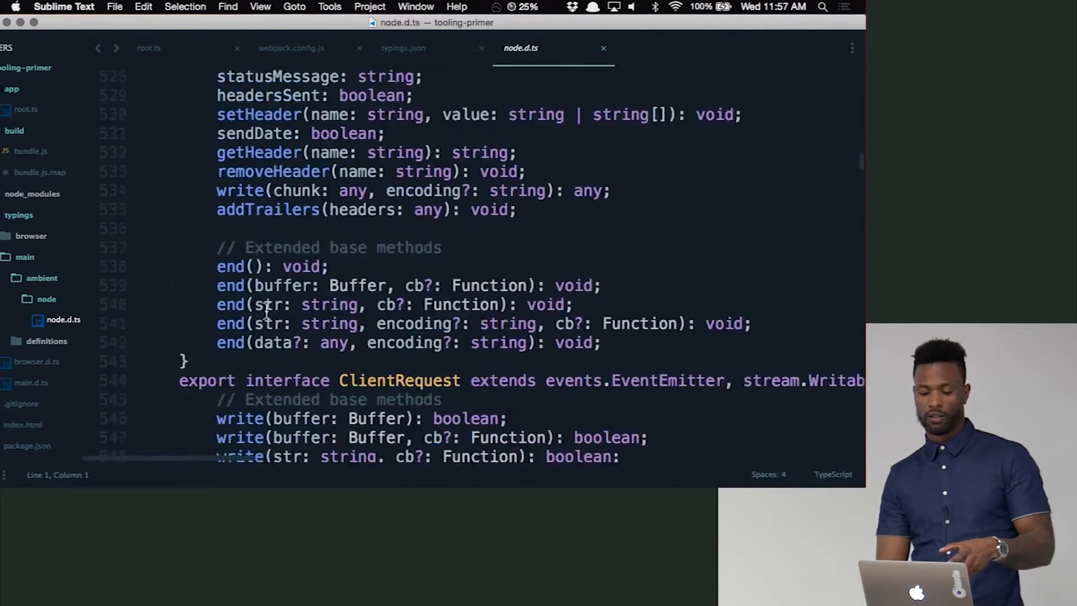
scroll(down, 3)
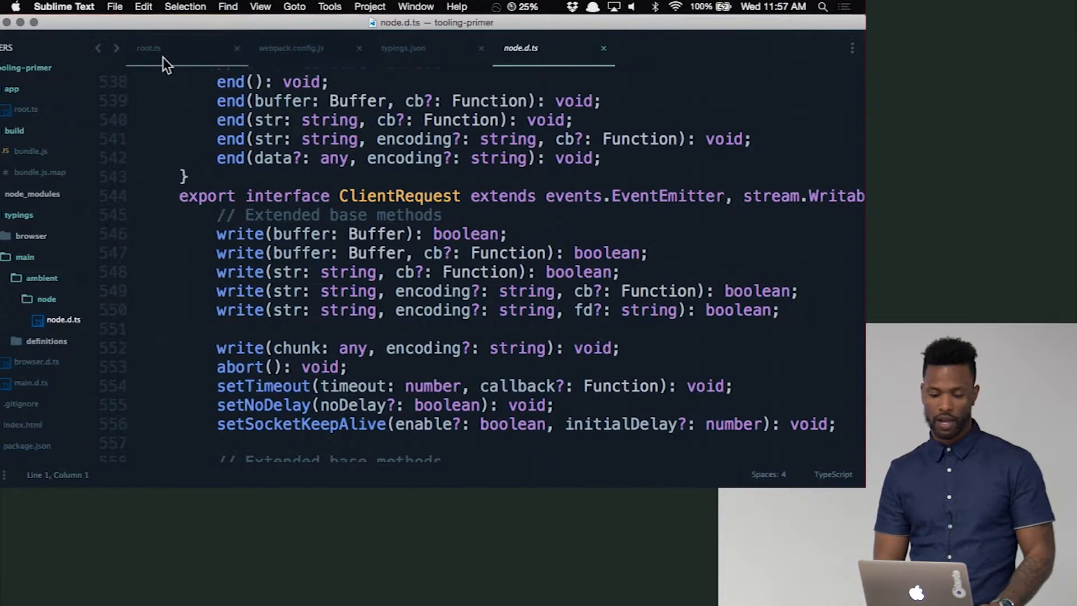
click(148, 48)
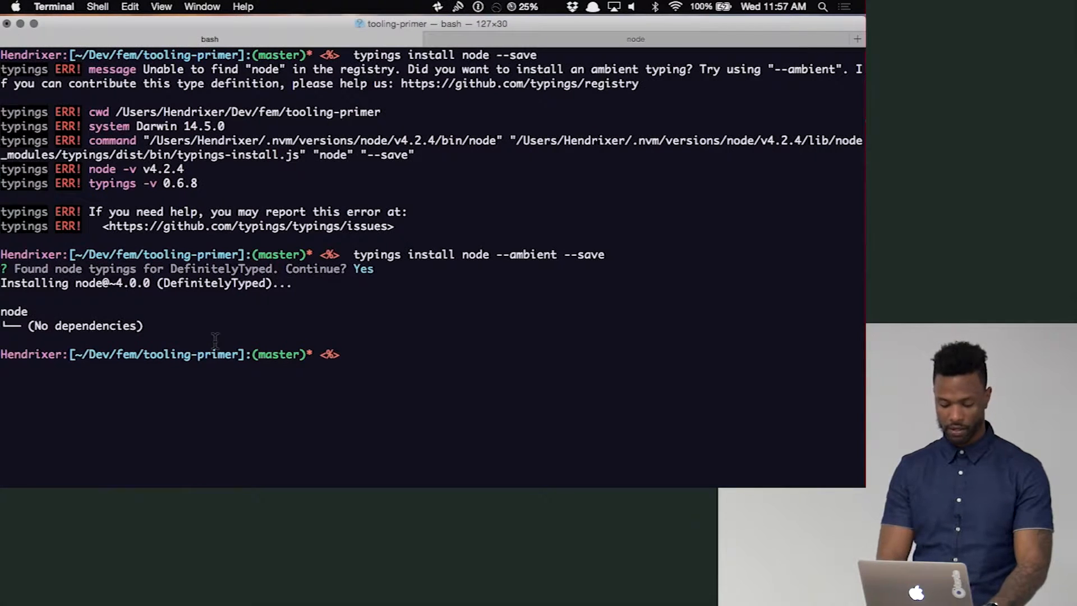
Type a typings search command for lodash in the terminal.
text(typings sera)
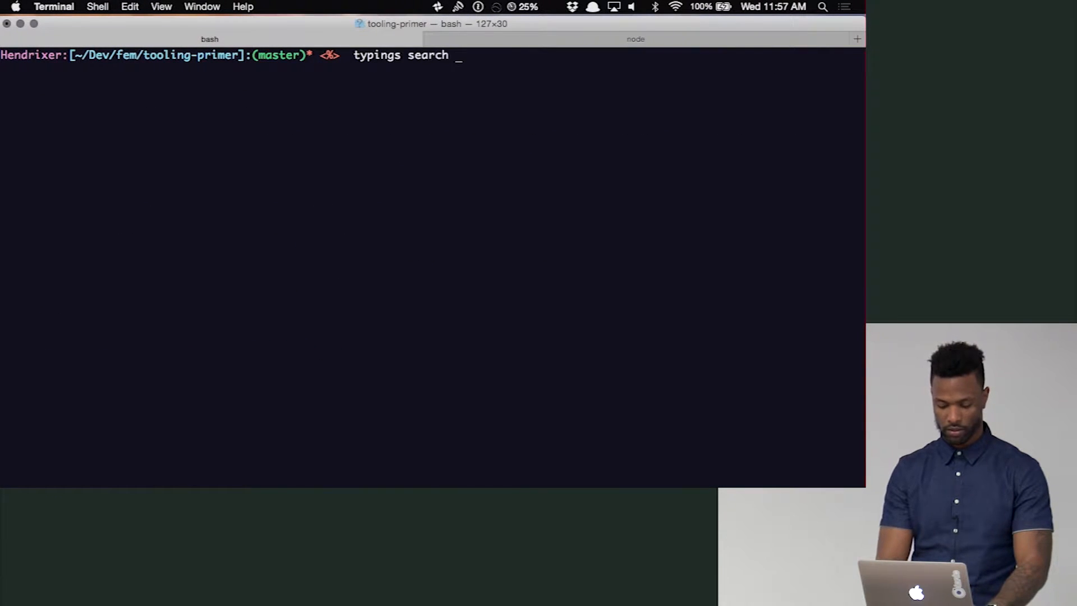
text(lodash)
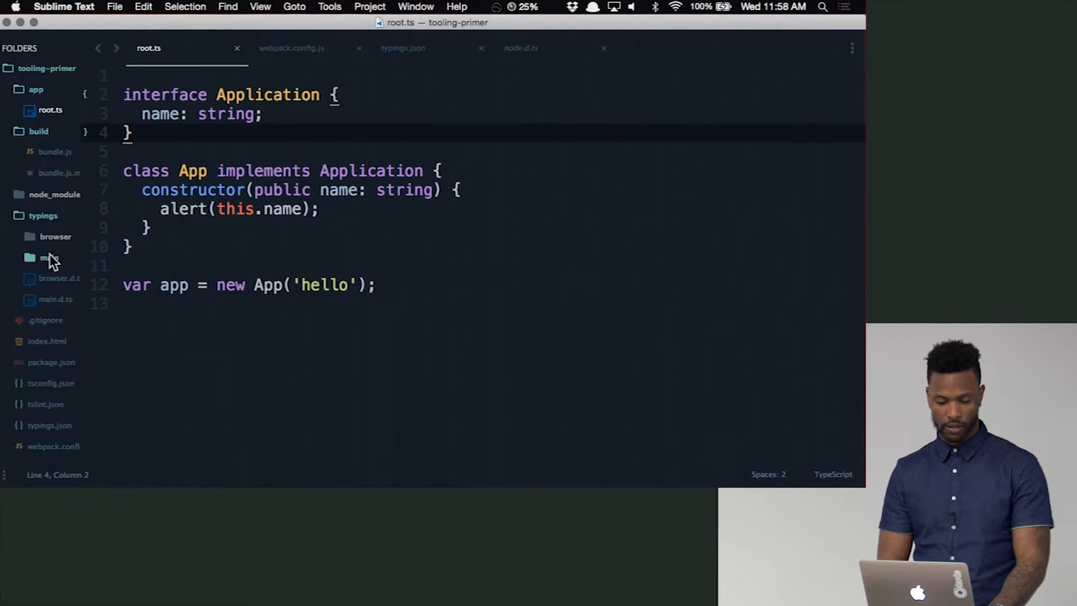
Collapse the main typings folder in the sidebar, leaving typings.json with its node entry visible.
click(42, 214)
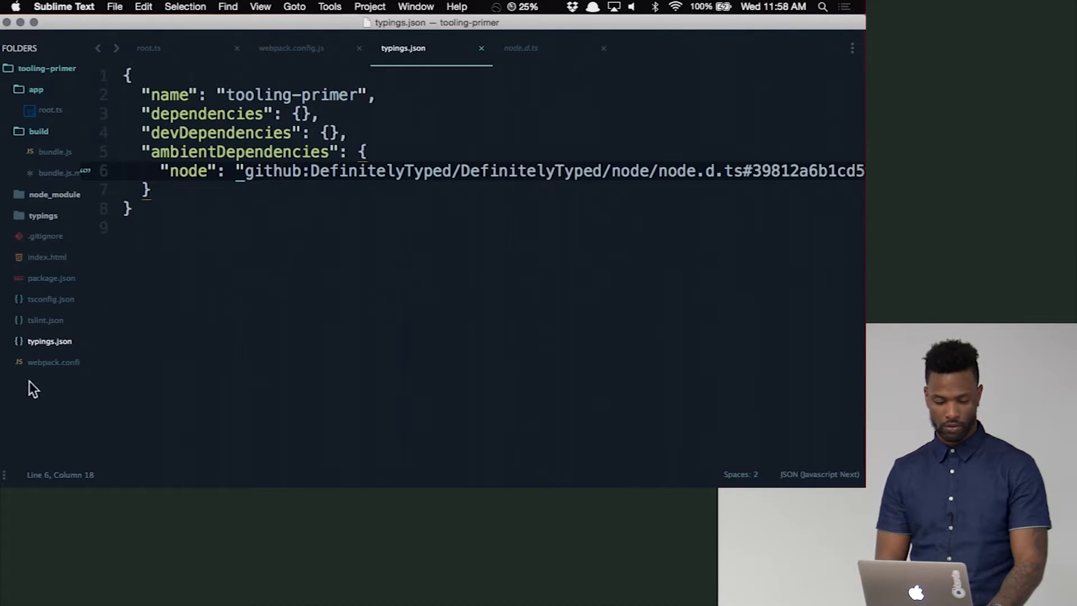
mouse_move(49, 319)
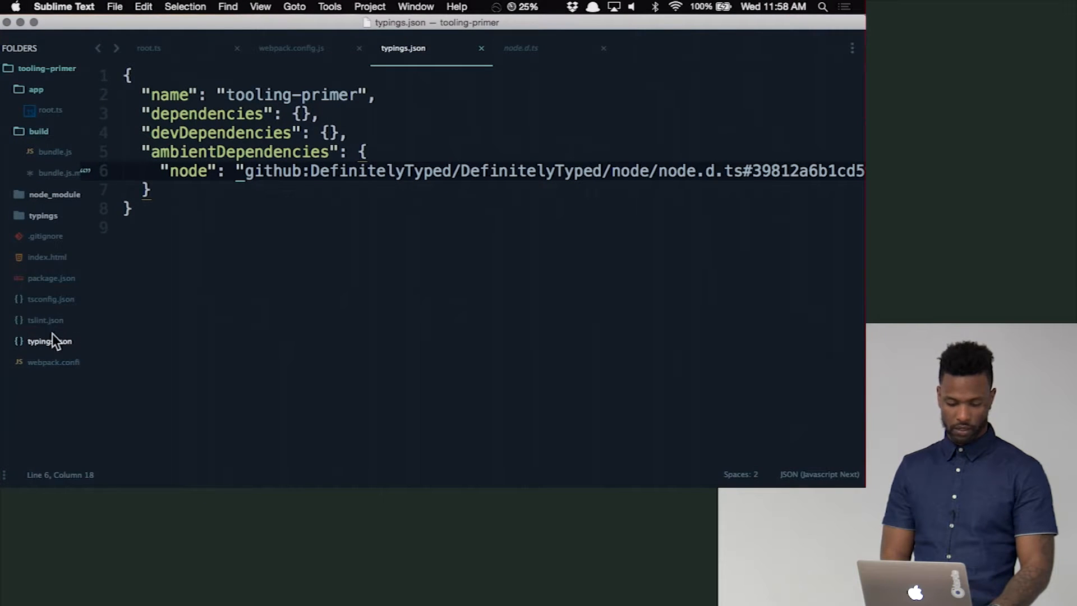
click(45, 319)
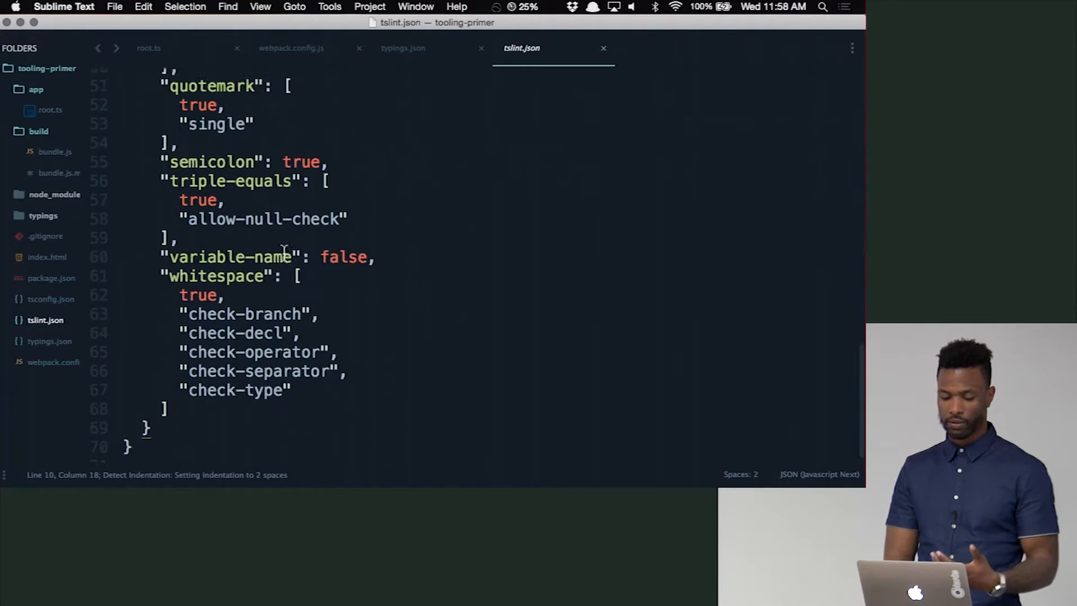
scroll(up, 3)
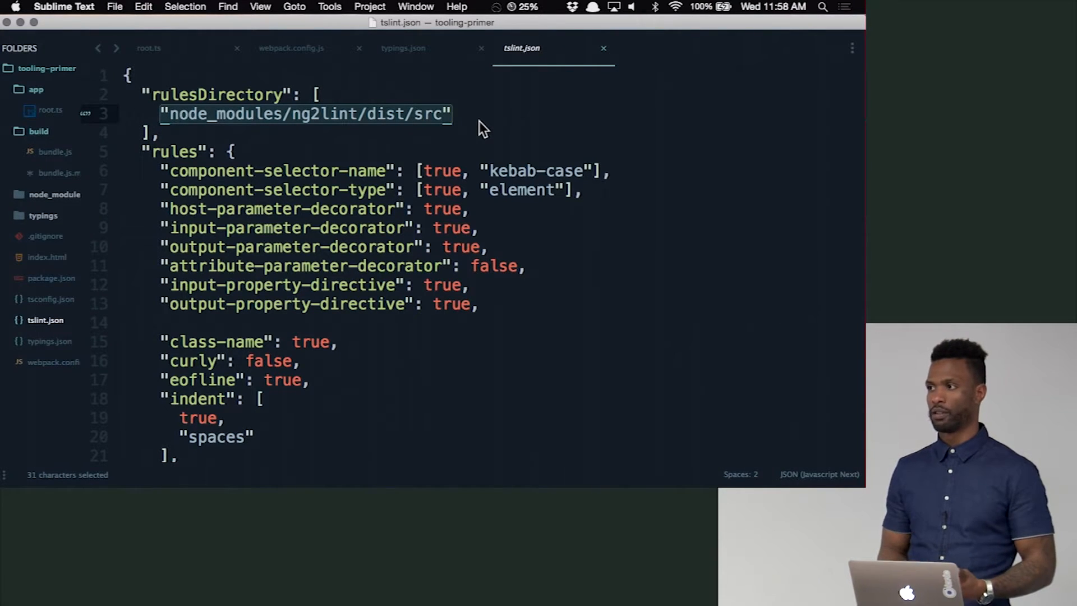
click(382, 113)
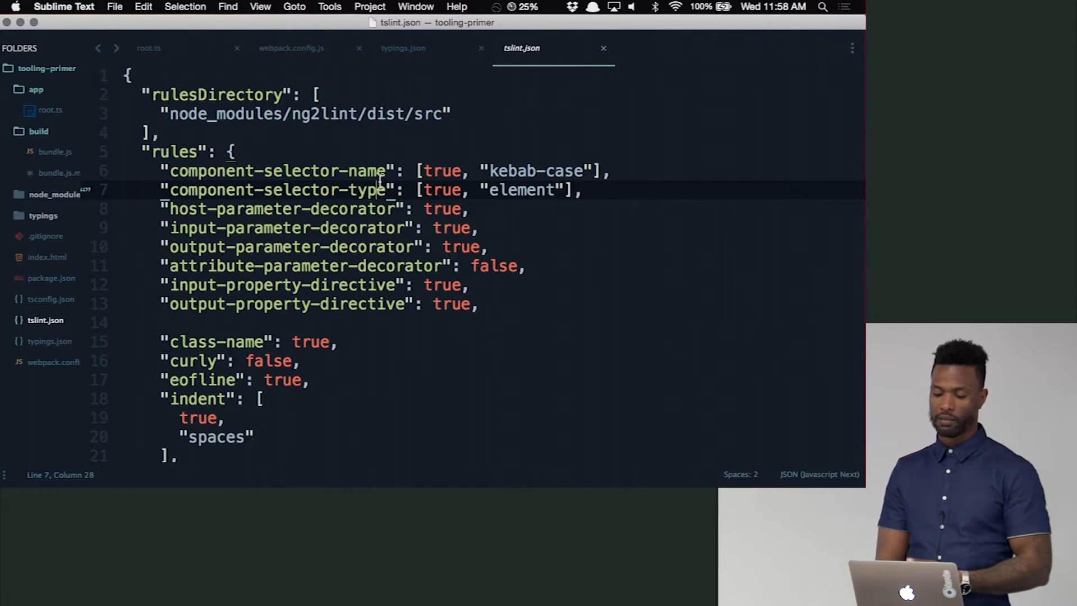
click(523, 171)
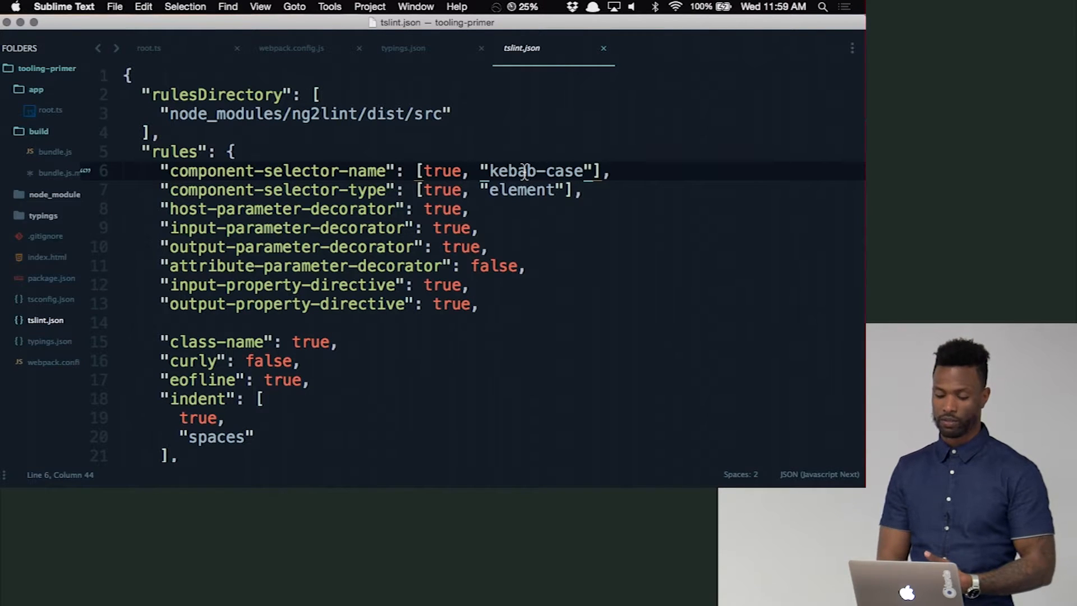
click(273, 190)
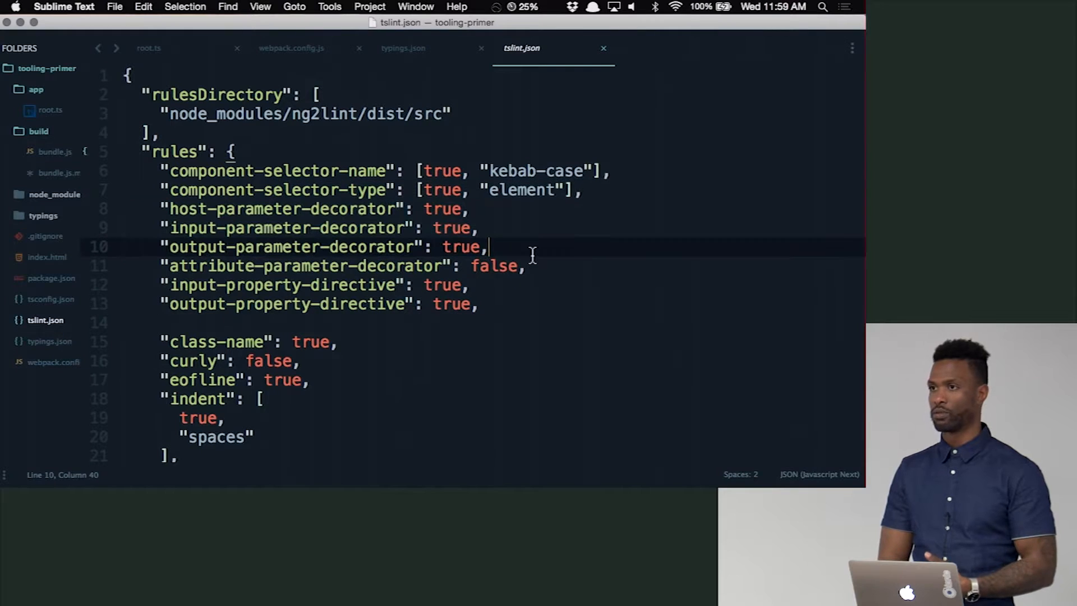
mouse_move(385, 238)
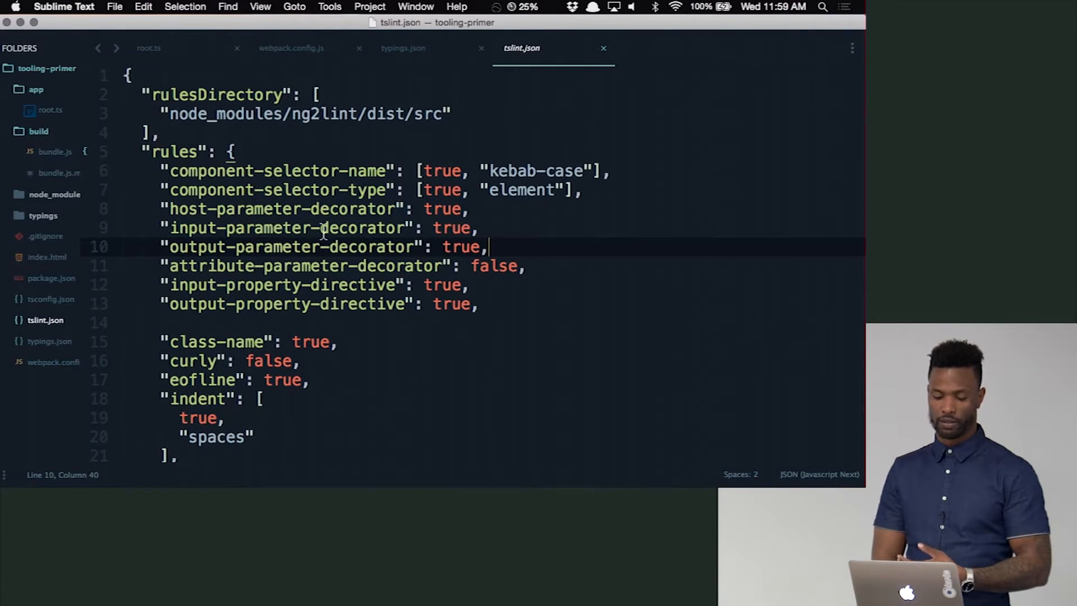
scroll(down, 3)
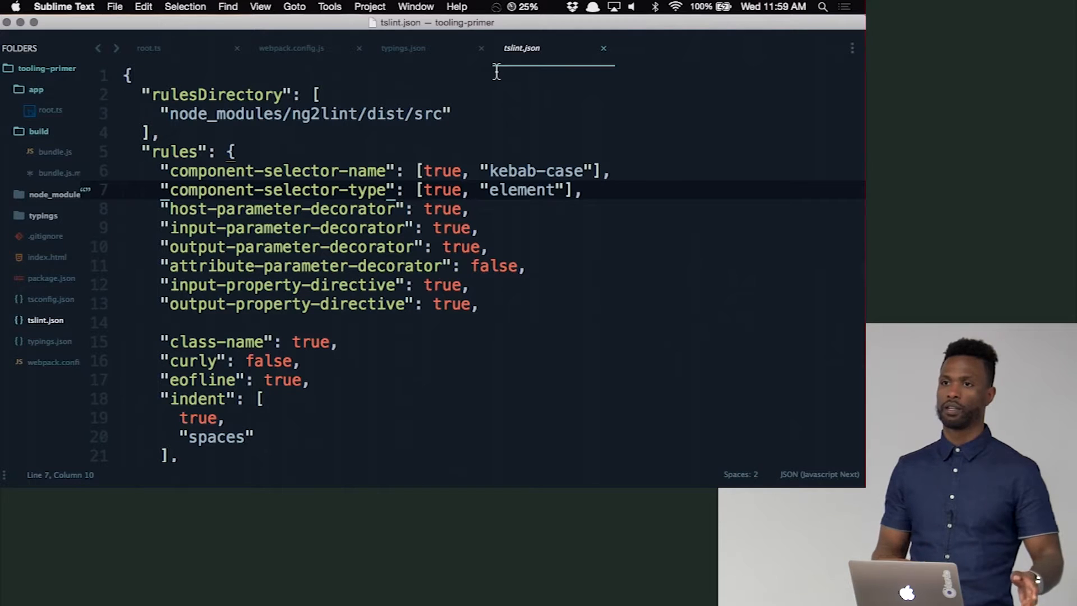
mouse_move(500, 149)
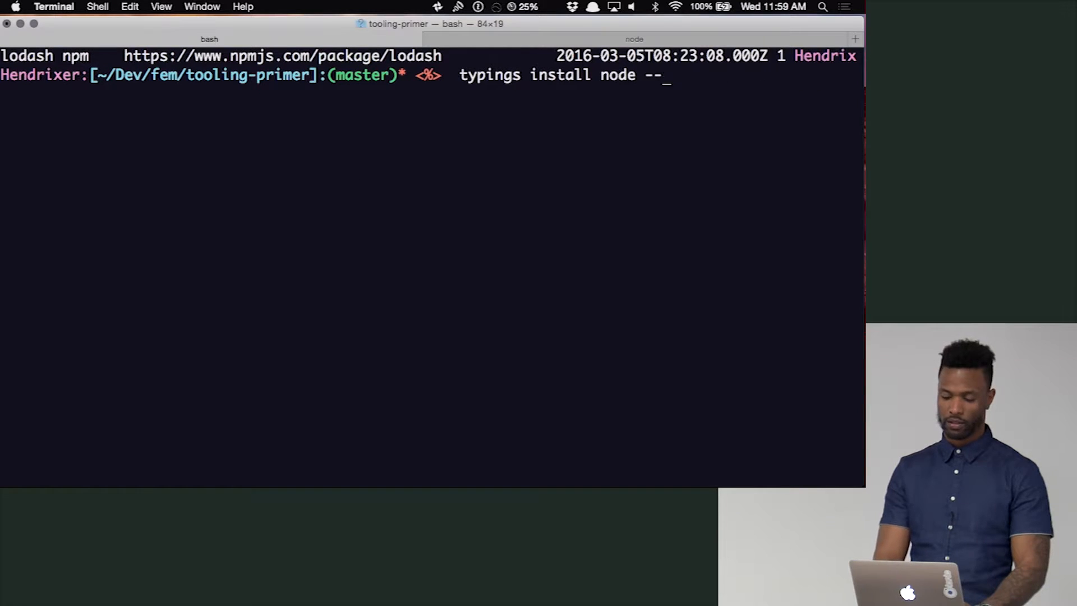
Type `npm i -g tslint` in the terminal.
text(npm i -g)
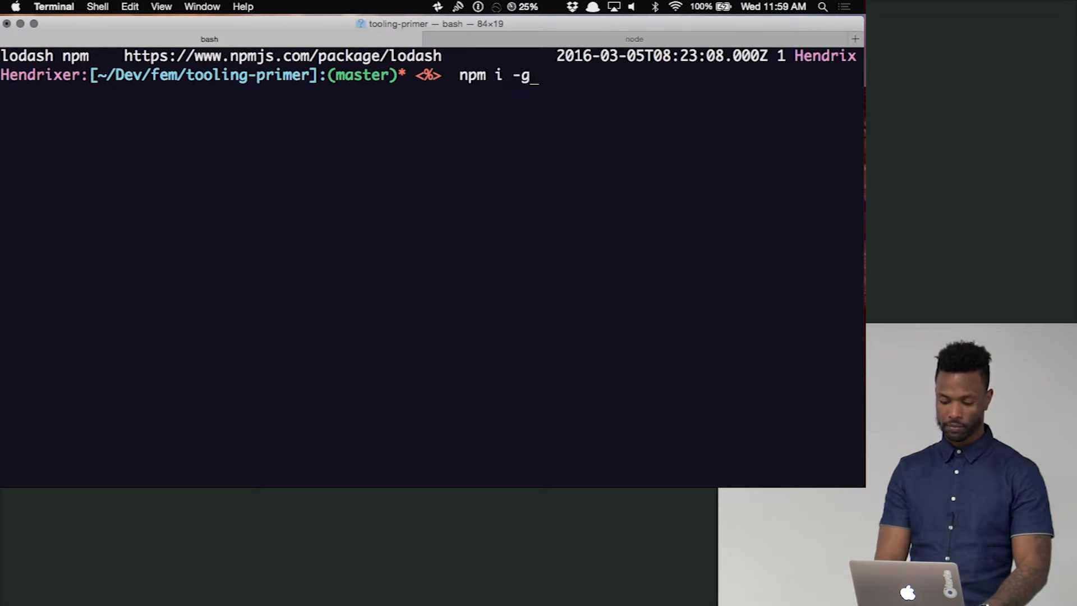
text(tslint)
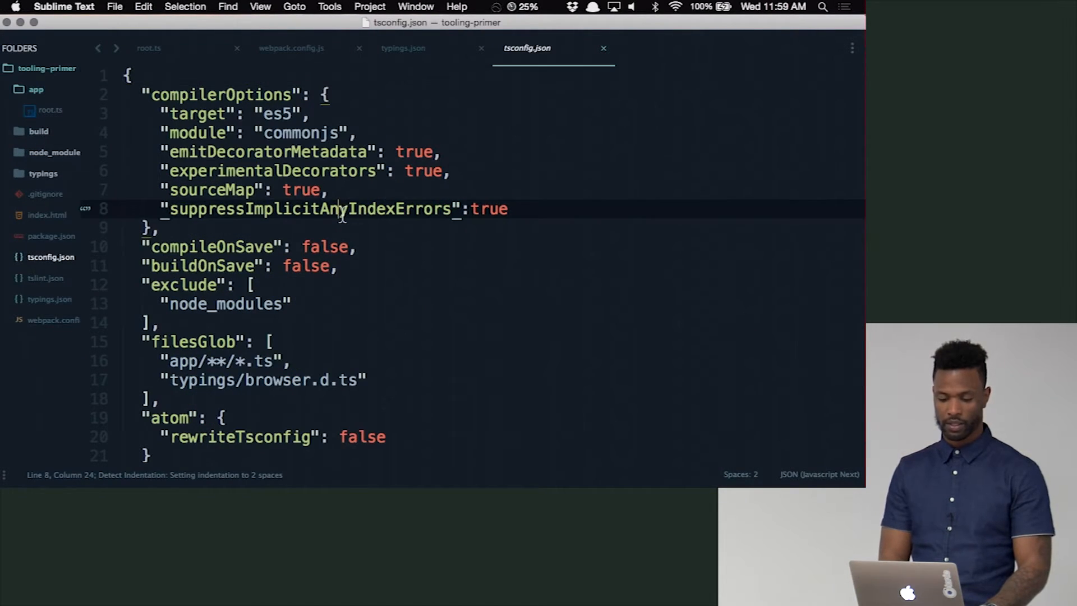
Review buildOnSave/compileOnSave in tsconfig.json and add a comma after "typings/browser.d.ts".
scroll(down, 3)
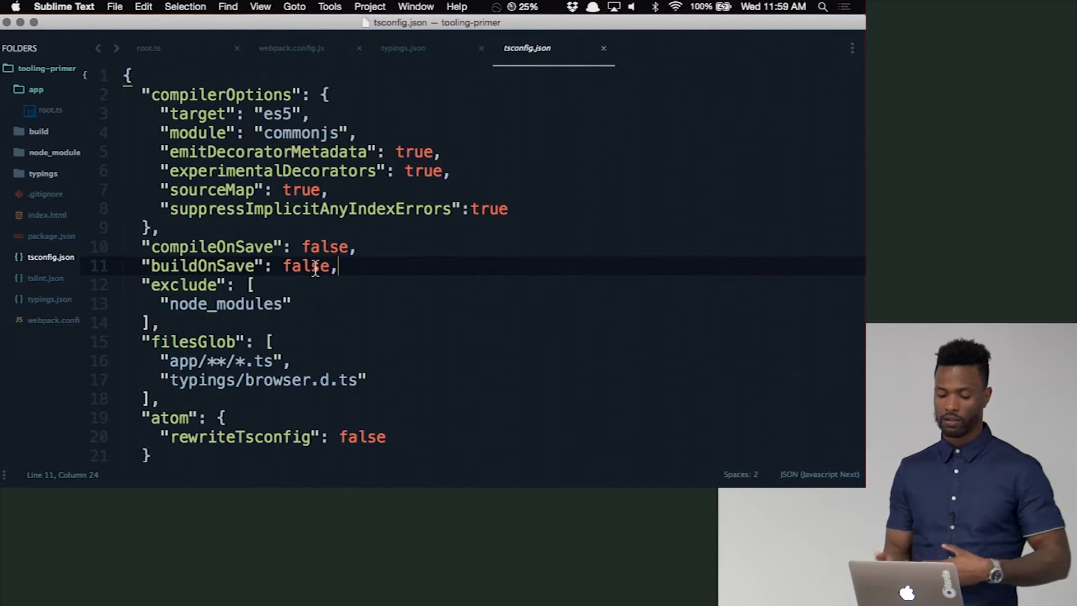
click(349, 247)
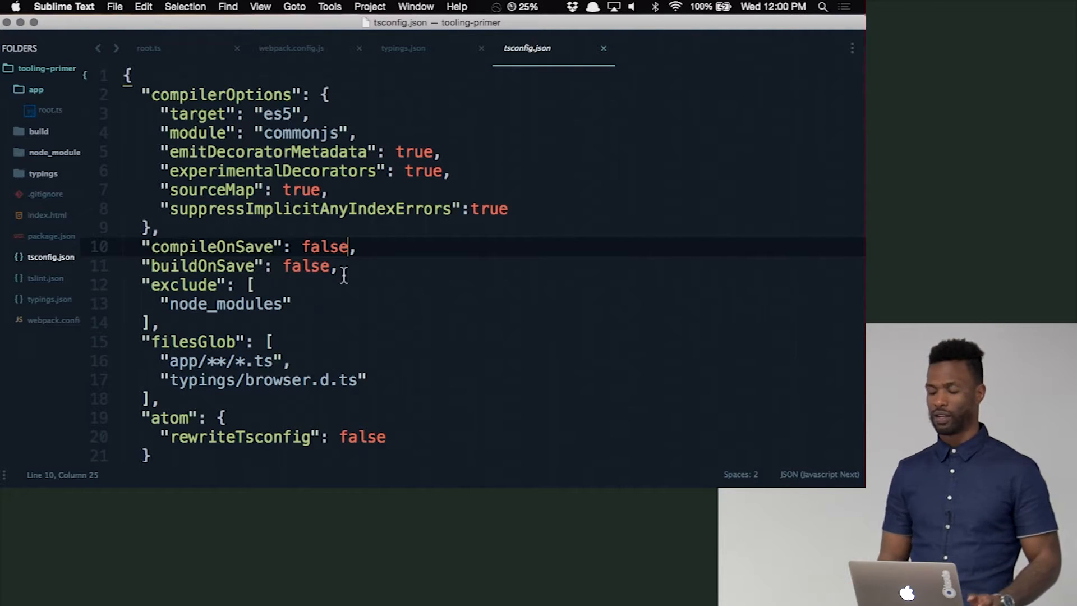
click(309, 265)
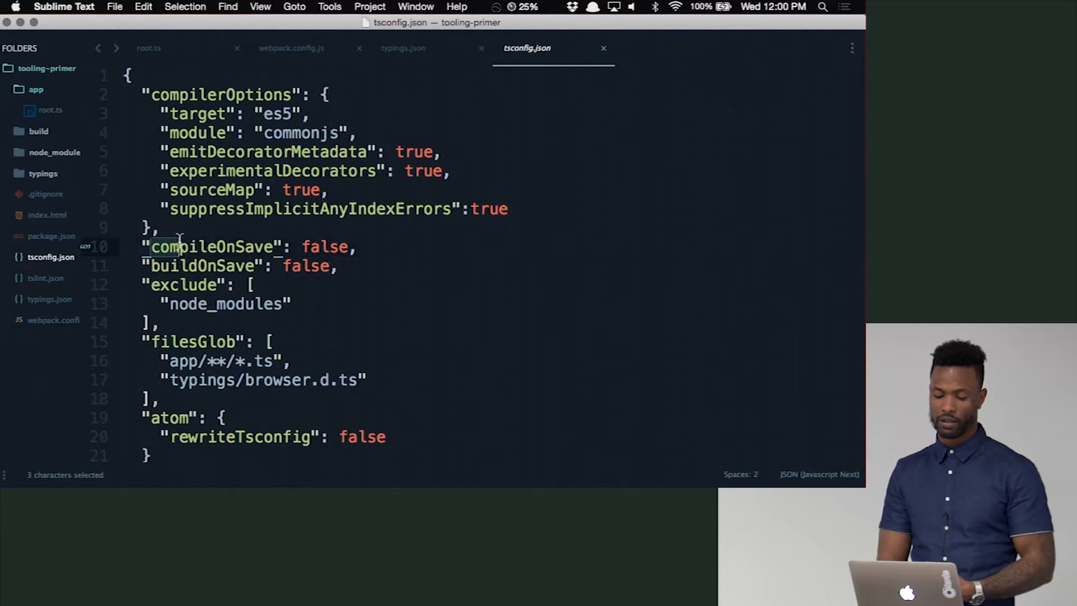
drag(152, 248, 336, 266)
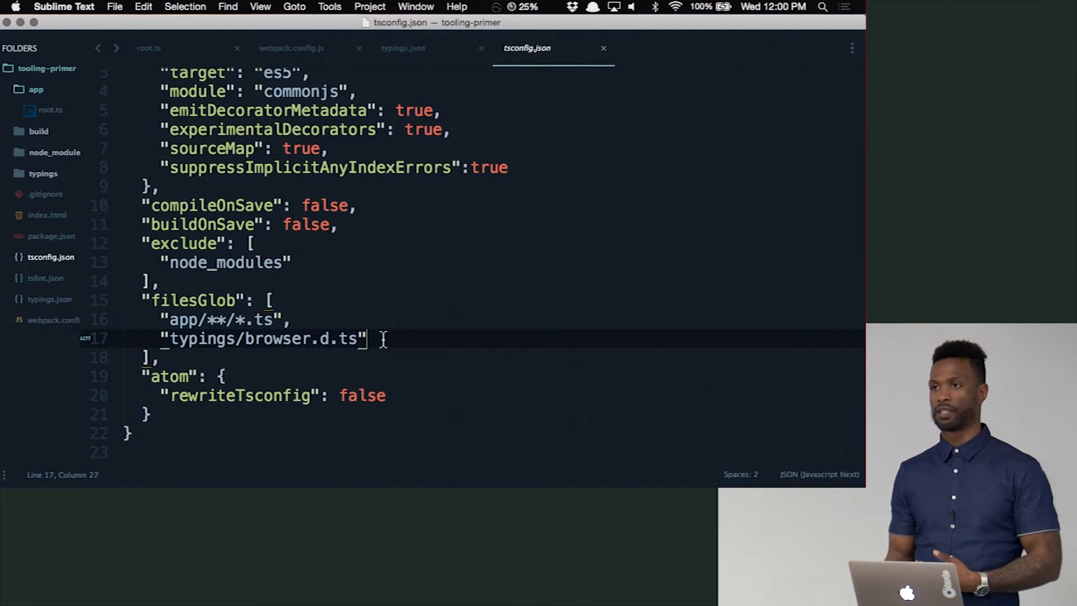
text(,)
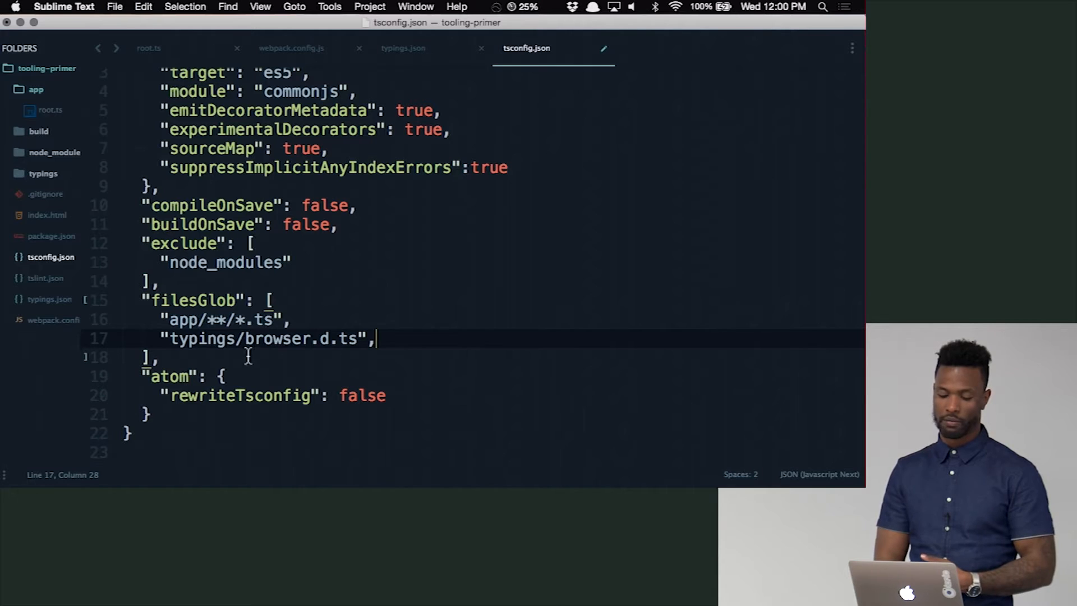
mouse_move(445, 336)
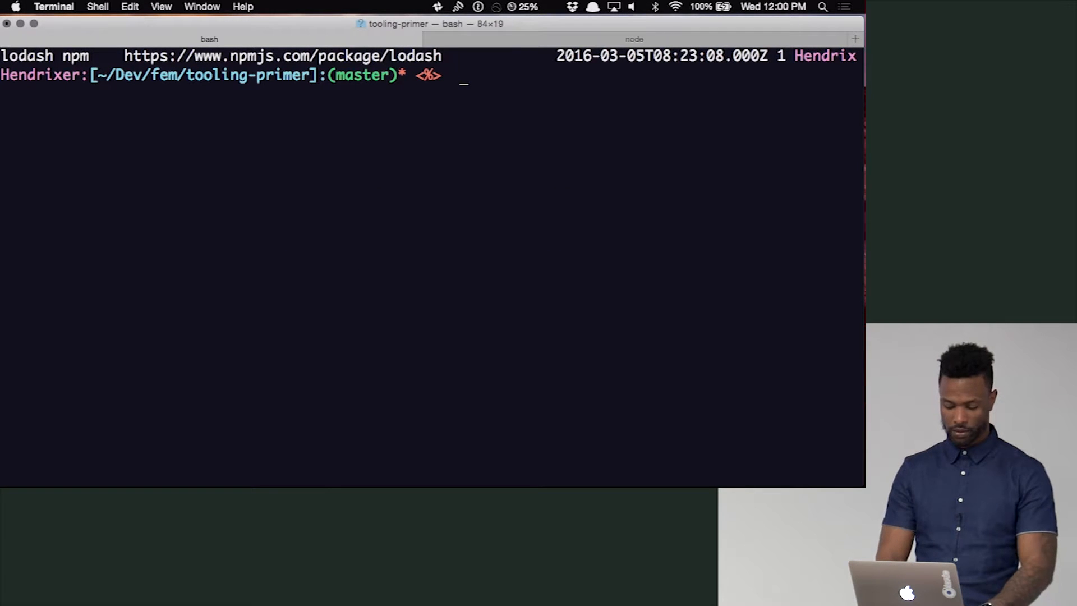
Run tsc and tsc --init, then delete the existing tsconfig.json with rm.
text(t)
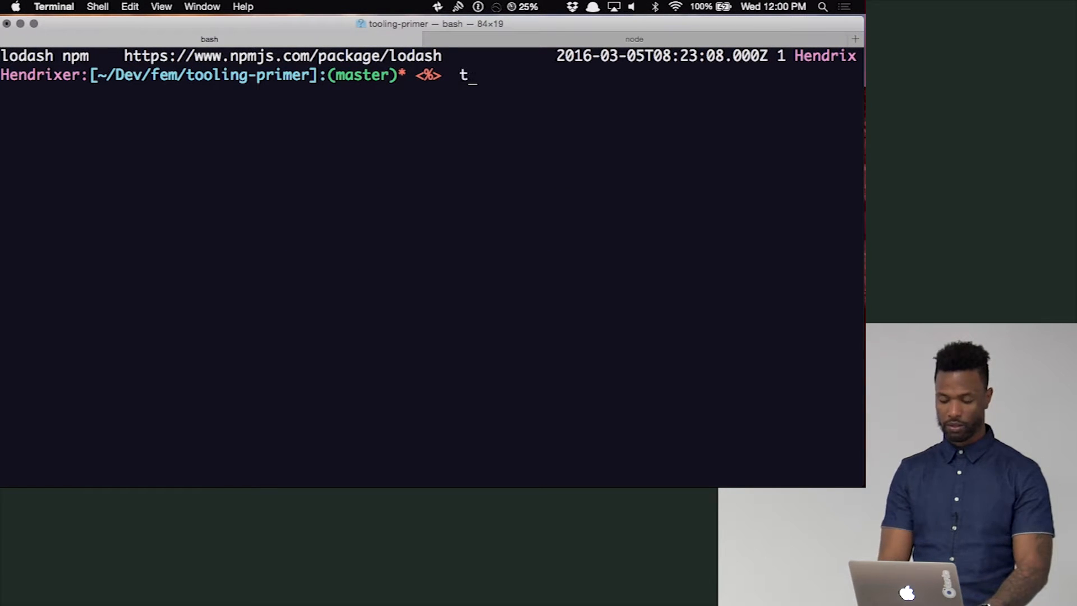
text(sc)
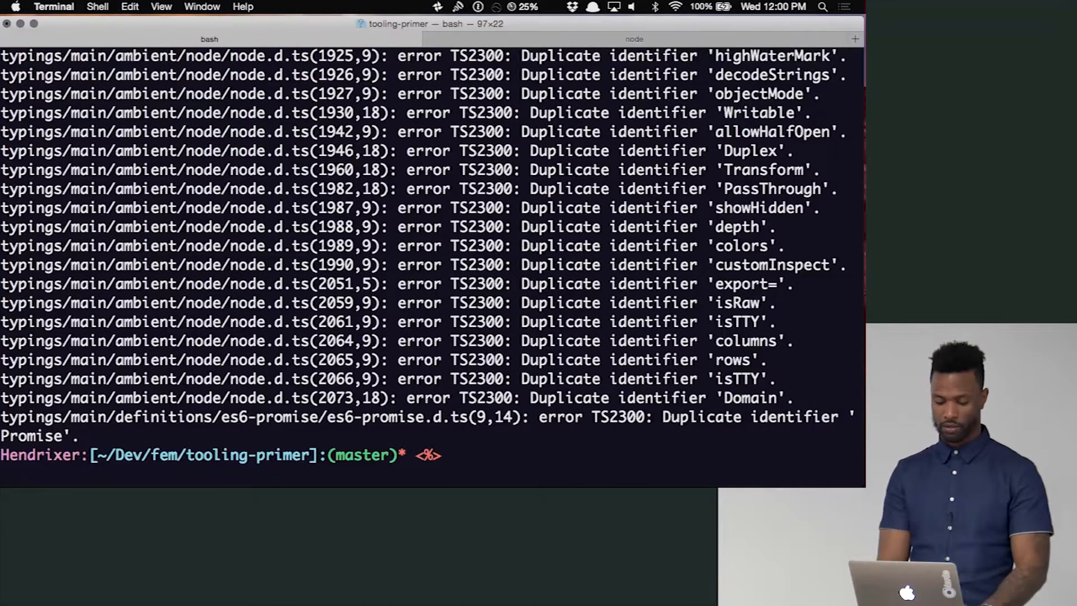
text(tsc --init)
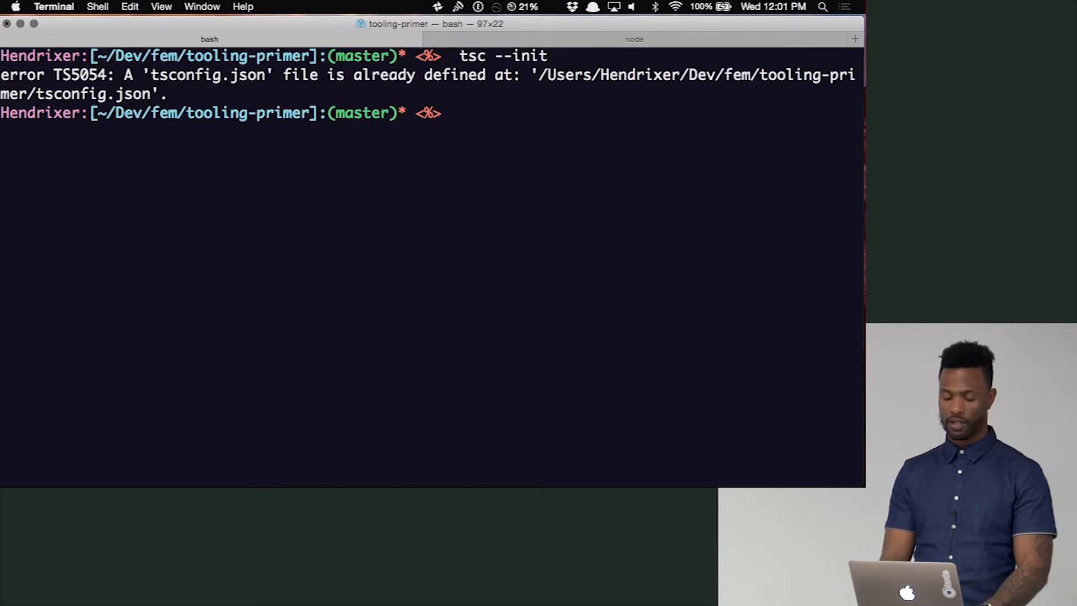
text(rm)
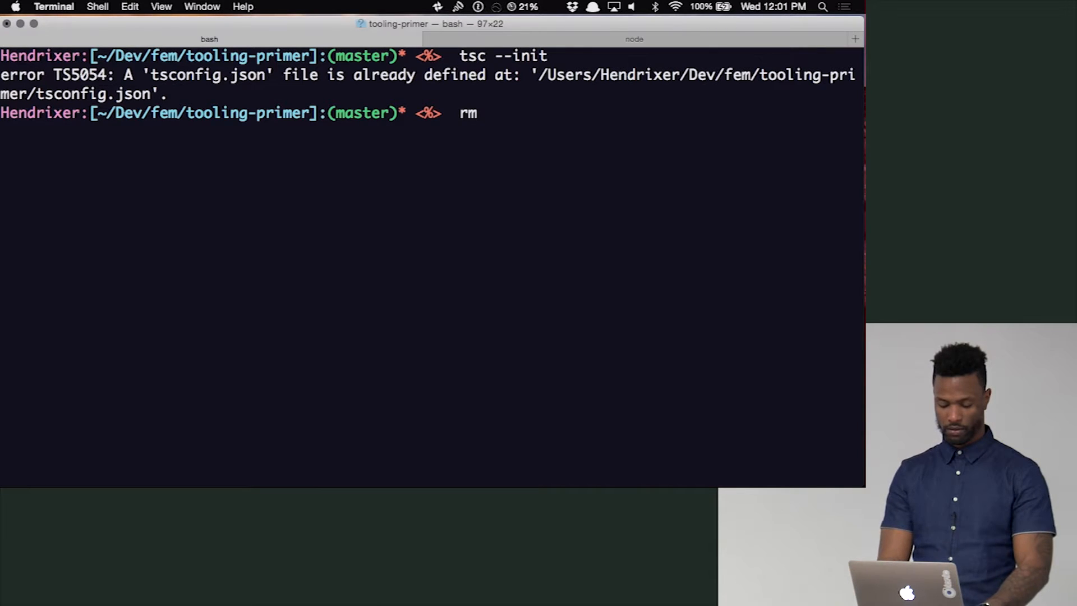
text(tsconfig.json)
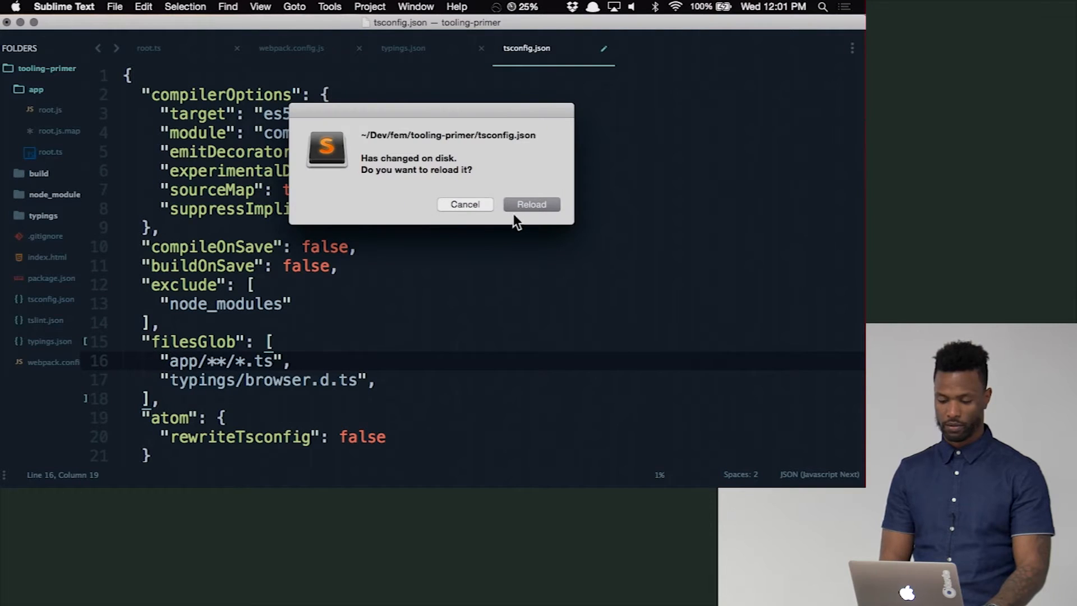
Reload the changed tsconfig.json from disk in Sublime Text.
click(529, 205)
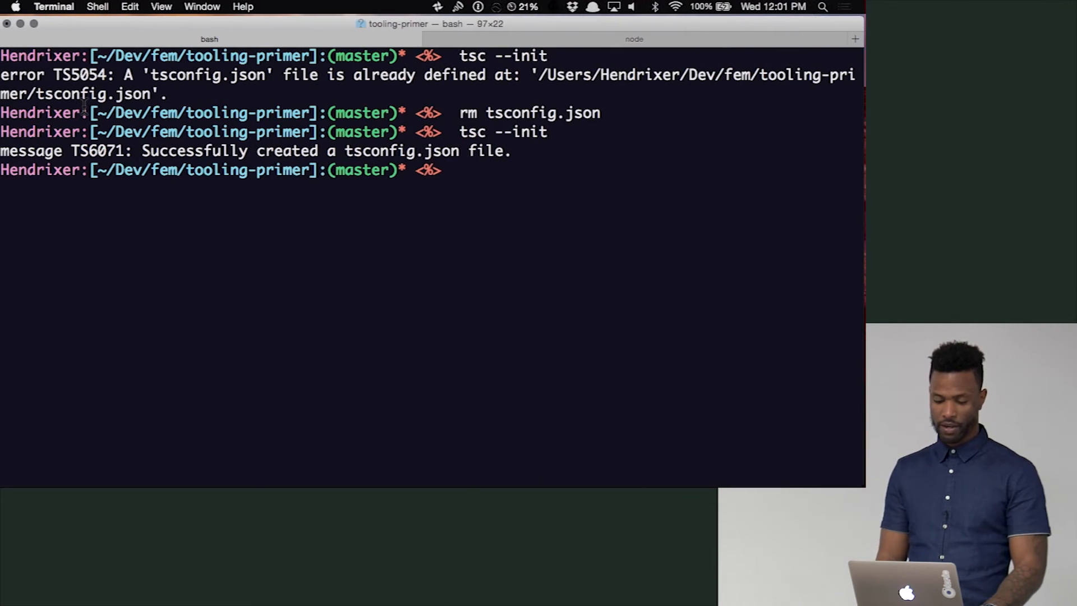
Install node typings with --save, start webpack-dev-server, and view its error page in Chrome.
text(typings install node --save)
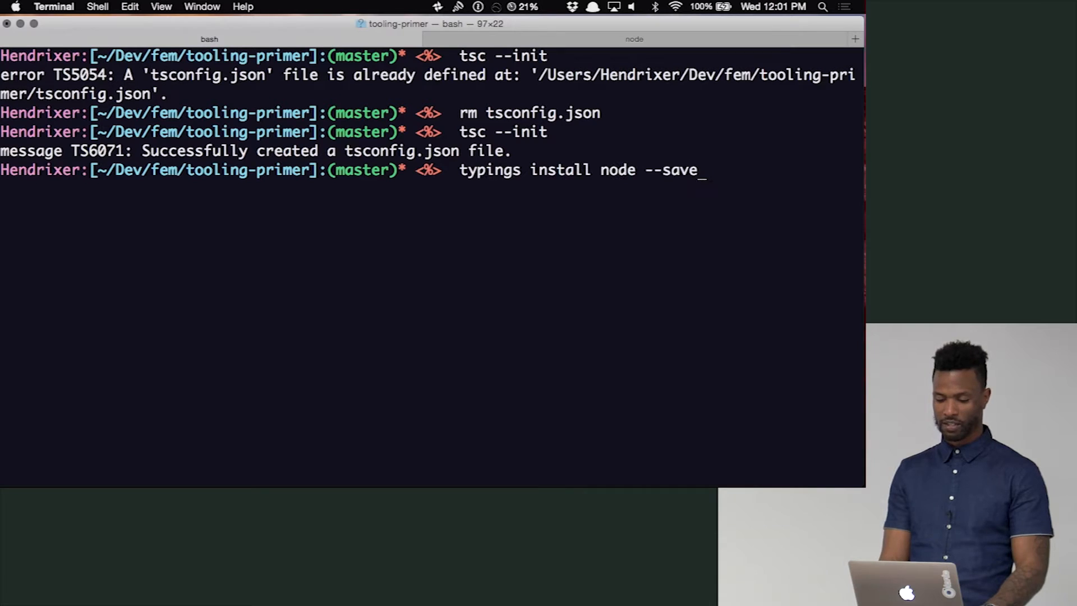
text(webpack-de)
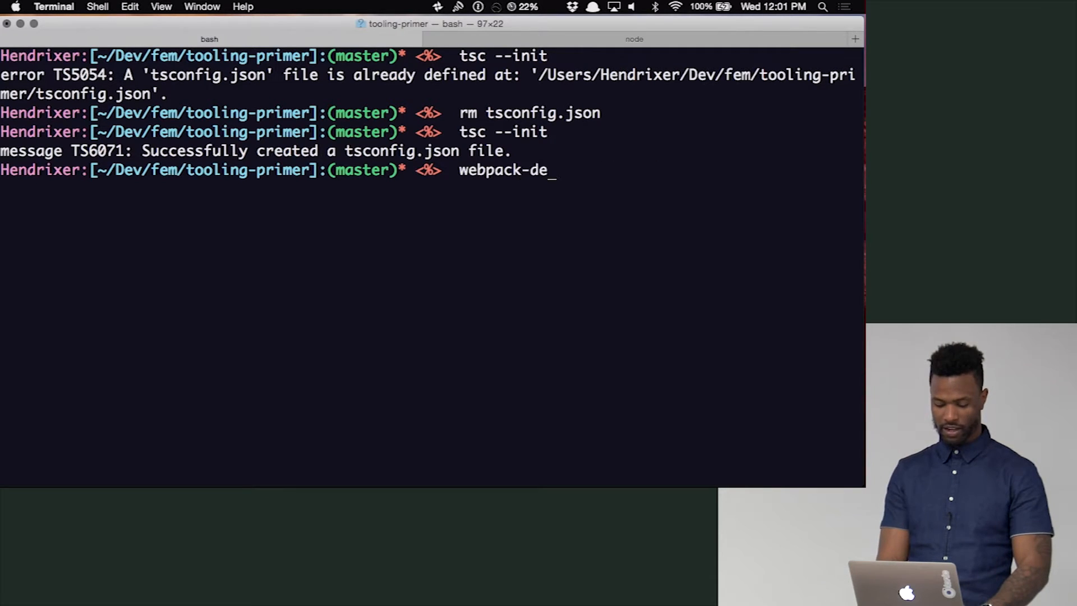
text(v-start)
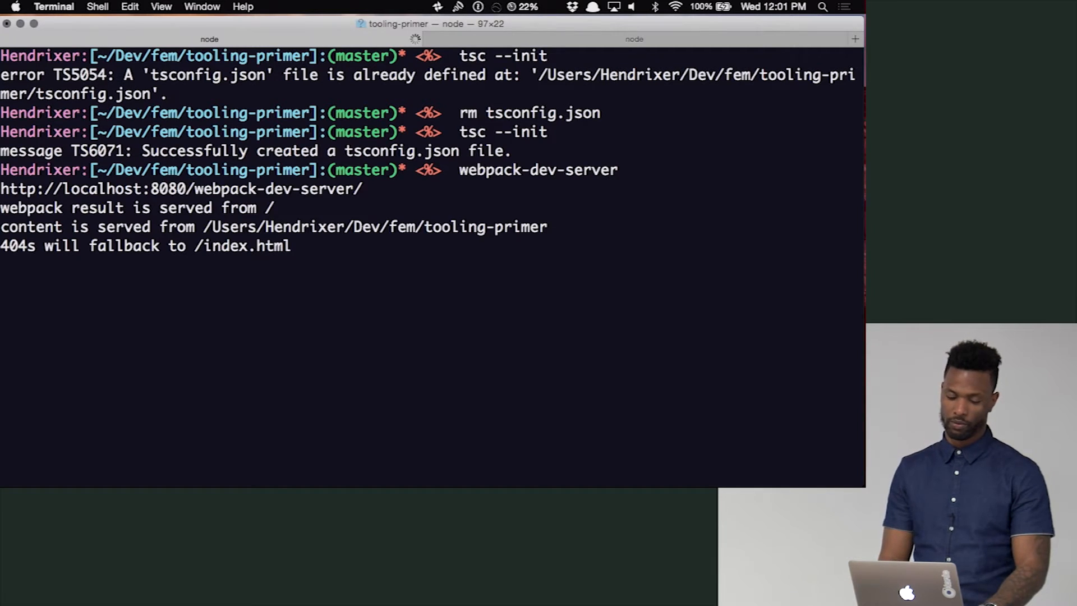
key(cmd+tab)
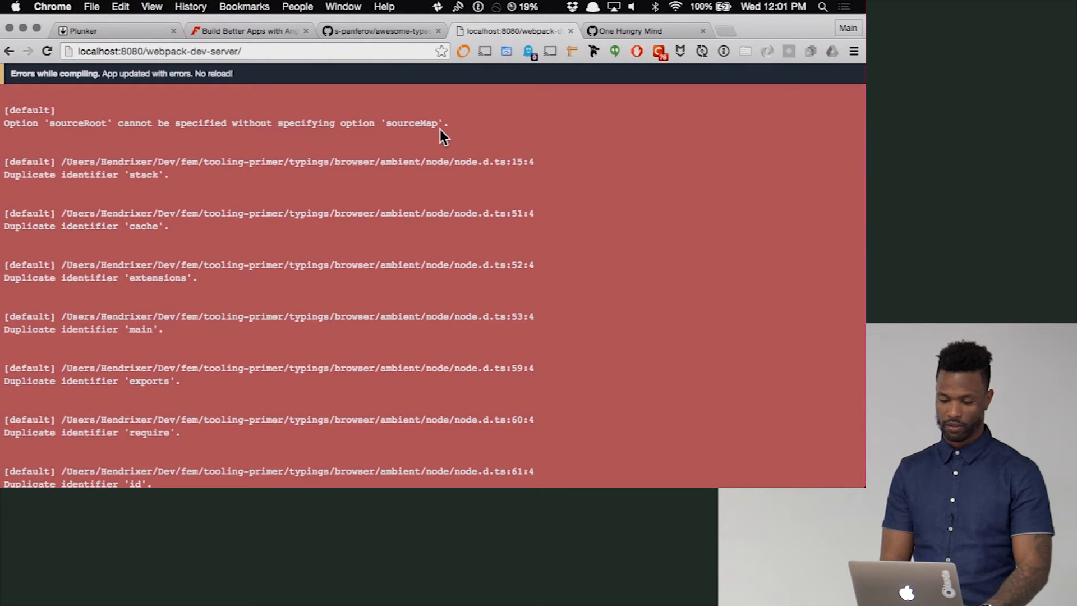
mouse_move(549, 131)
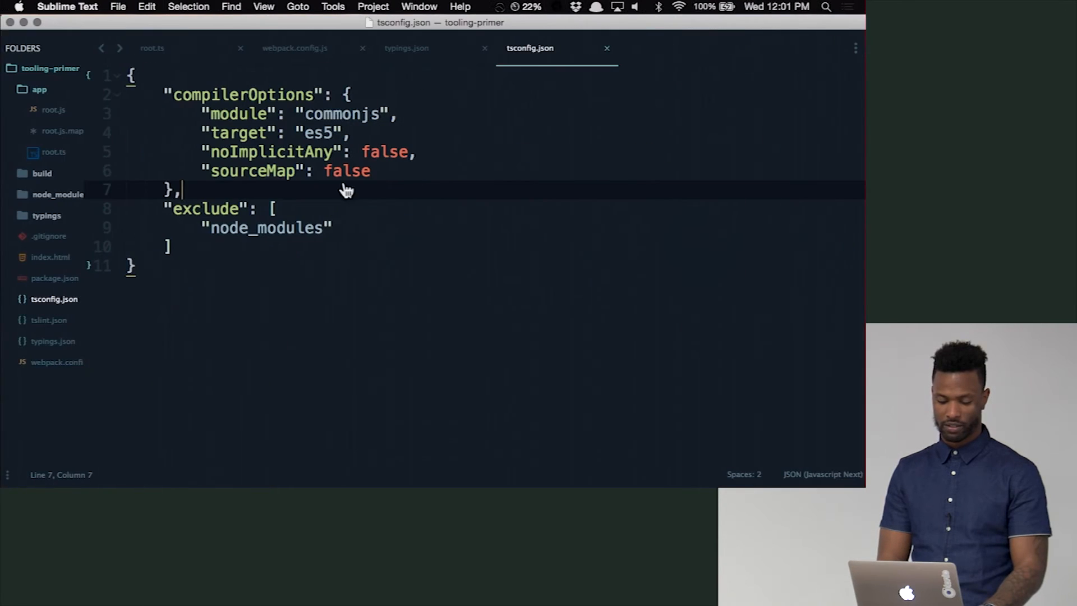
Review tsconfig.json compilerOptions, webpack.config.js, root.ts and root.js.map, then collapse the app folder.
click(294, 49)
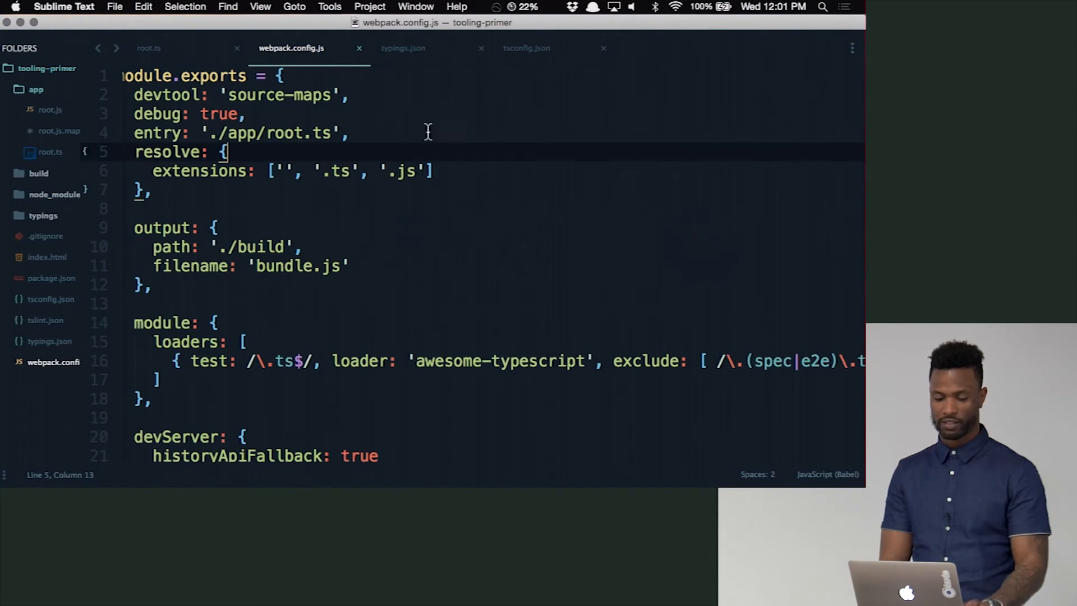
click(50, 152)
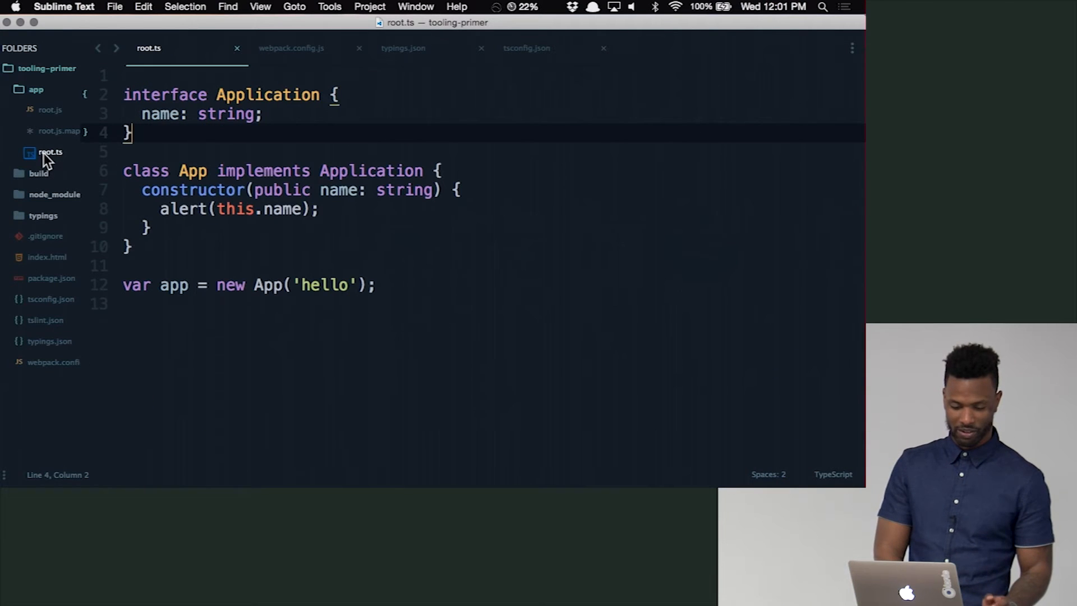
click(58, 131)
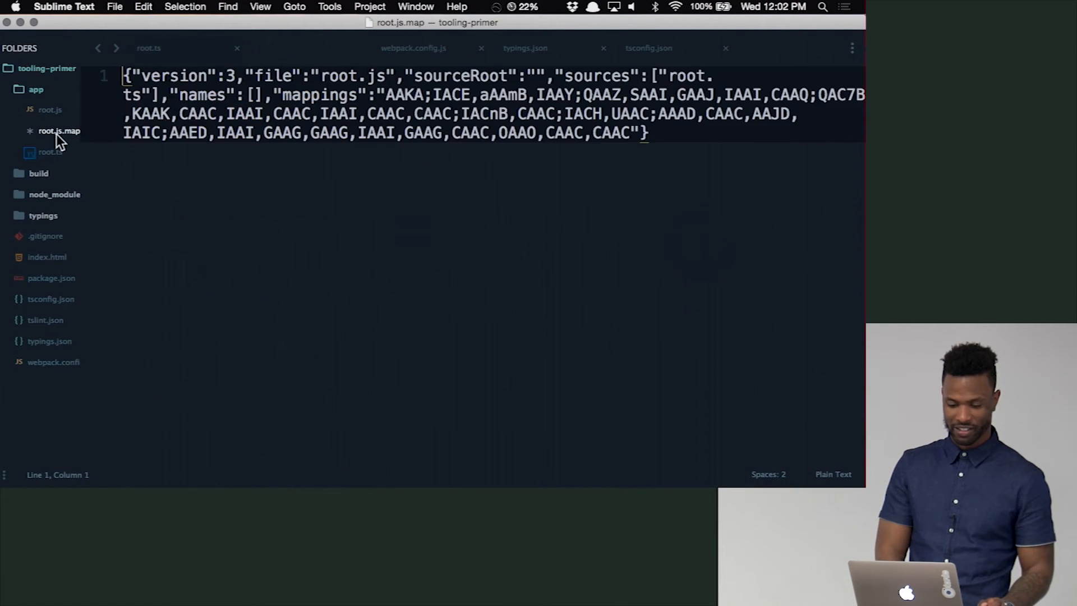
click(148, 48)
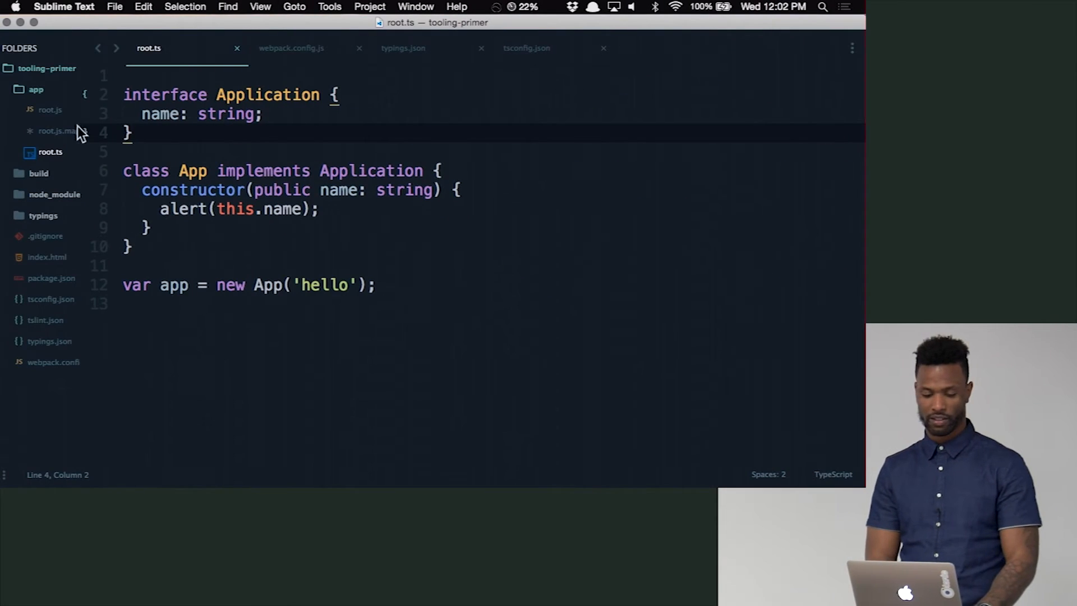
click(35, 89)
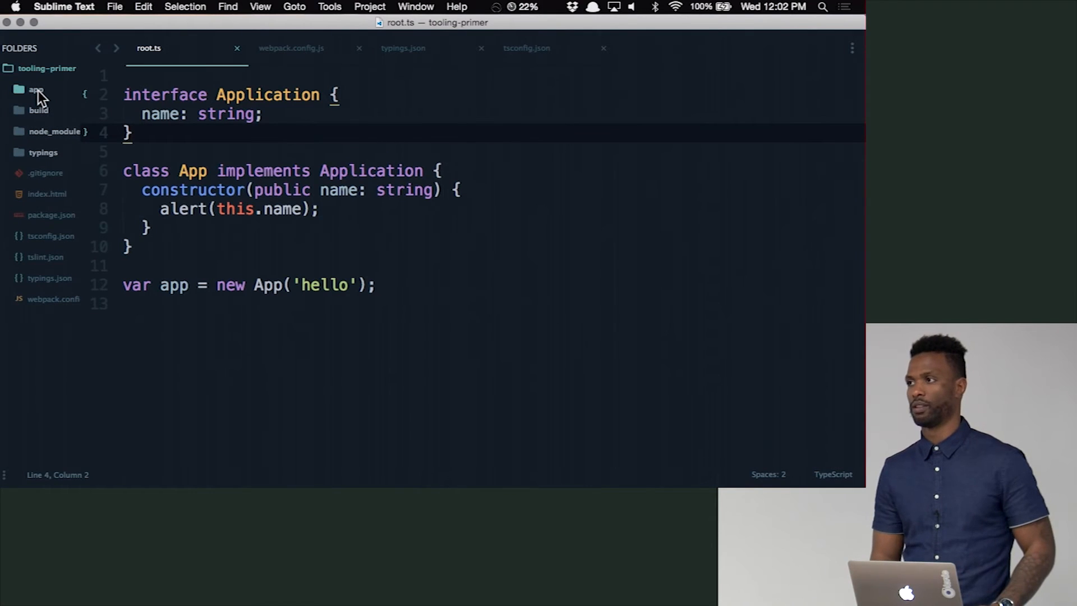